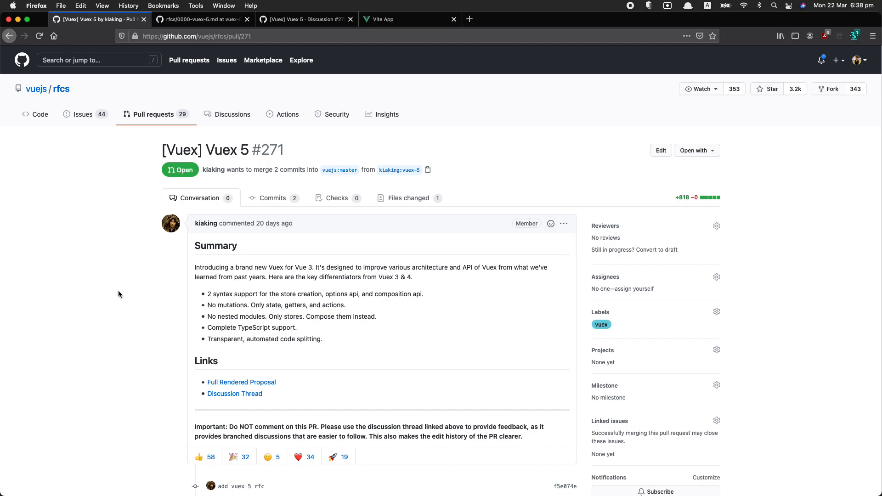
{"action": "mouse_move", "coordinate": [124, 296]}
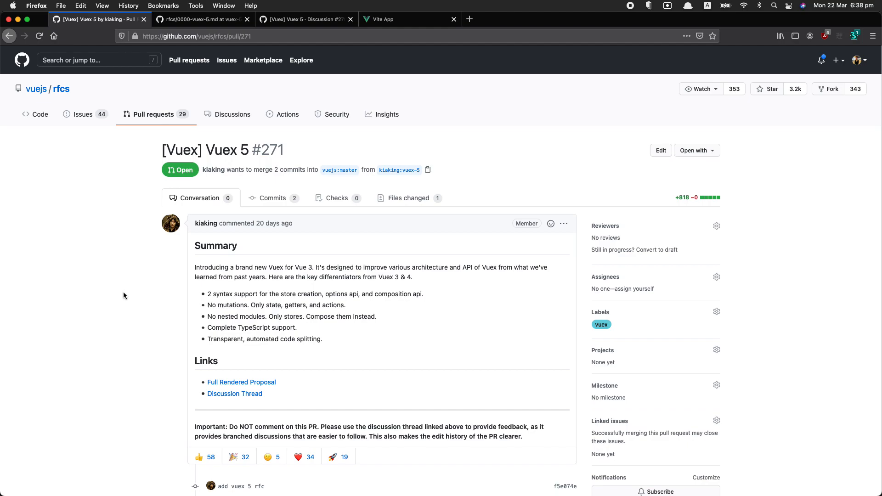
{"action": "mouse_move", "coordinate": [234, 393]}
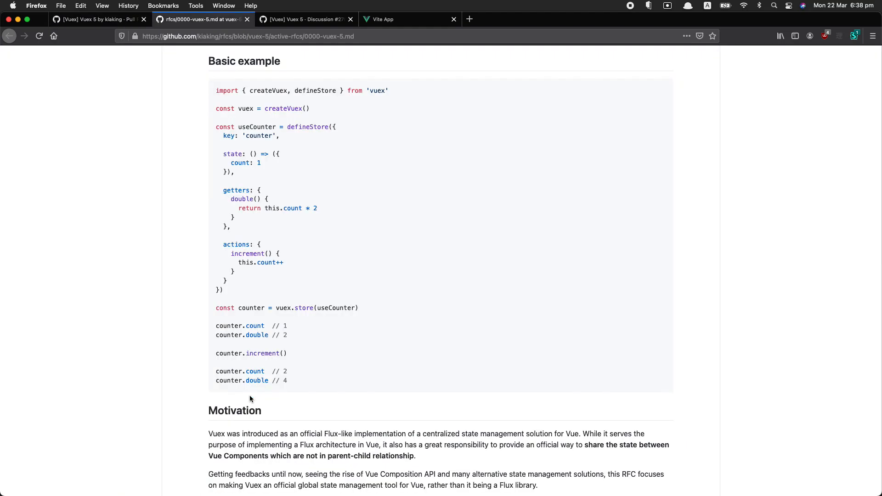
{"action": "mouse_move", "coordinate": [332, 359]}
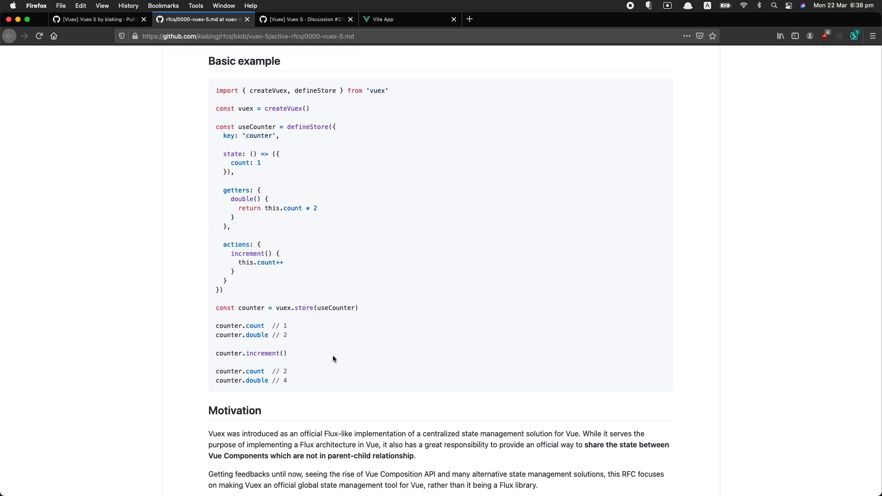
{"action": "mouse_move", "coordinate": [315, 175]}
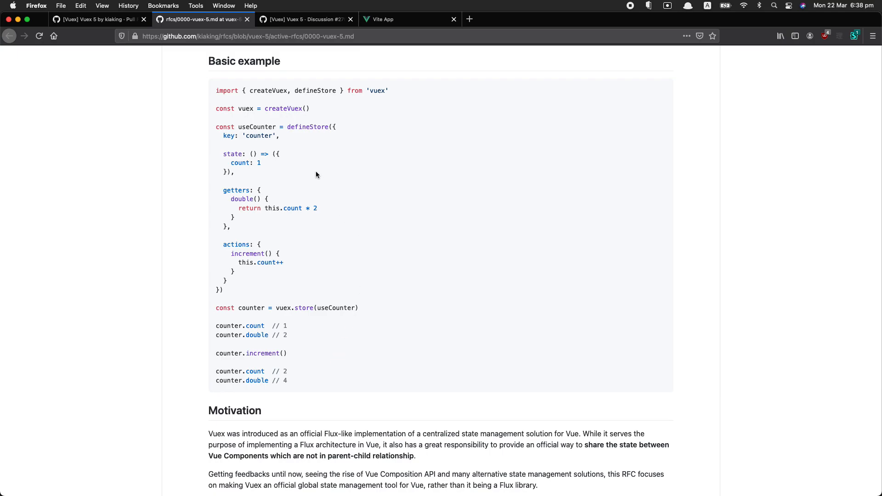
- Highlight defineStore in the RFC's Basic example and clear highlights on its state and actions blocks
{"action": "double_click", "coordinate": [307, 127]}
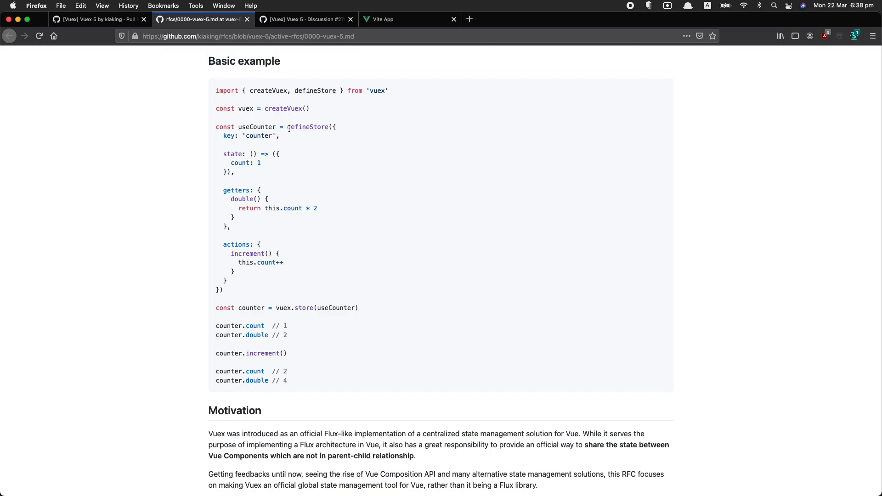
{"action": "double_click", "coordinate": [297, 127]}
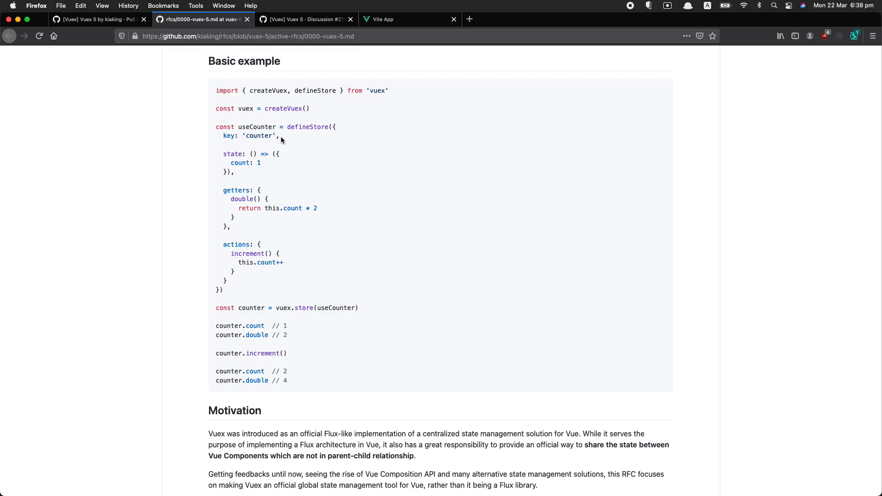
{"action": "mouse_move", "coordinate": [323, 154]}
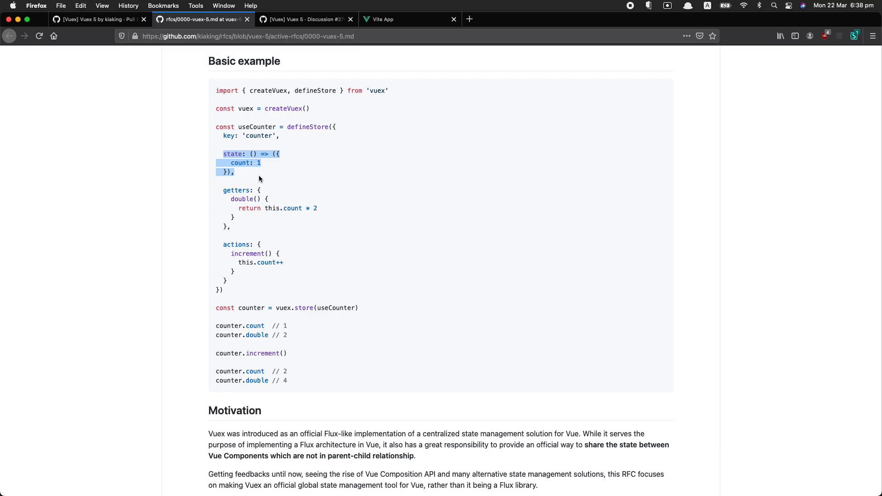
{"action": "left_click", "coordinate": [259, 179]}
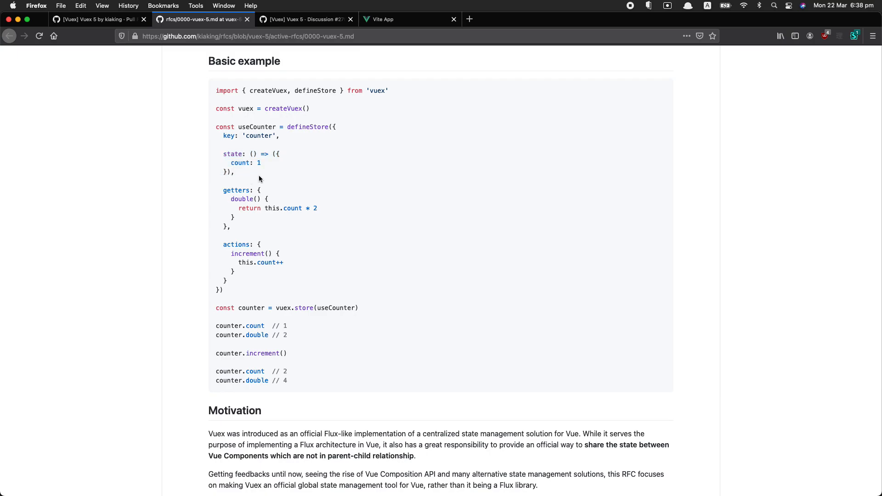
{"action": "mouse_move", "coordinate": [222, 190]}
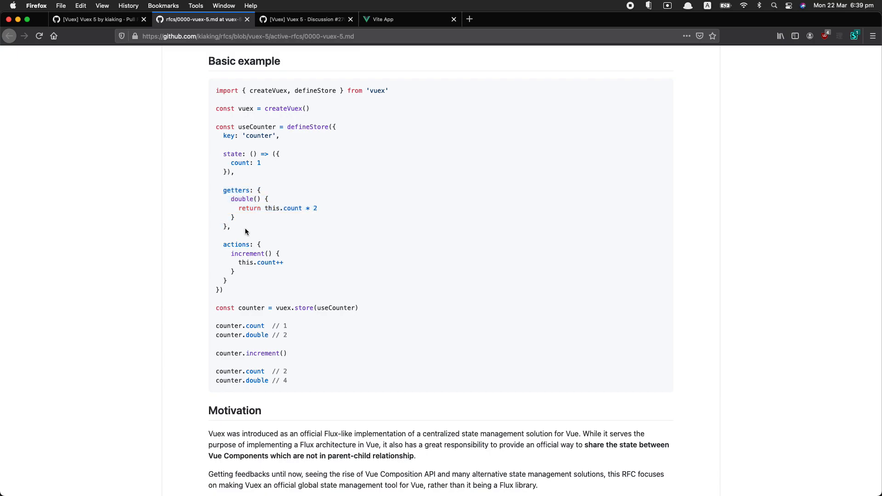
{"action": "mouse_move", "coordinate": [221, 244]}
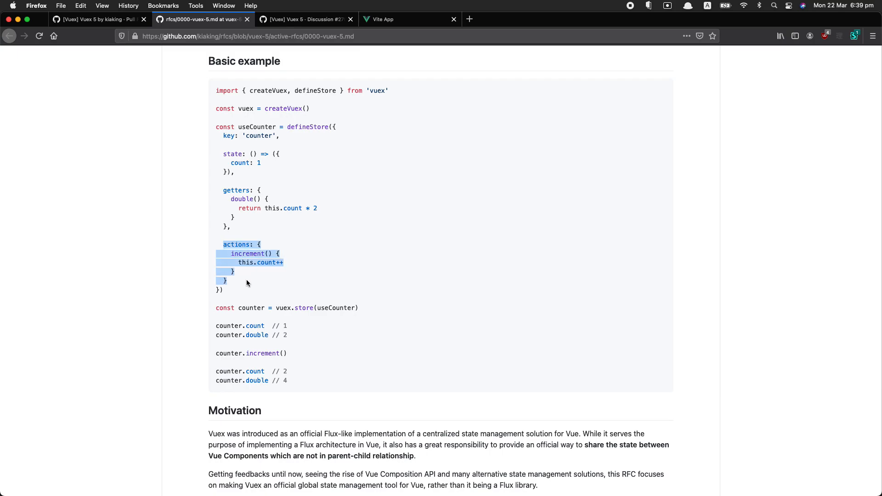
{"action": "left_click", "coordinate": [246, 283]}
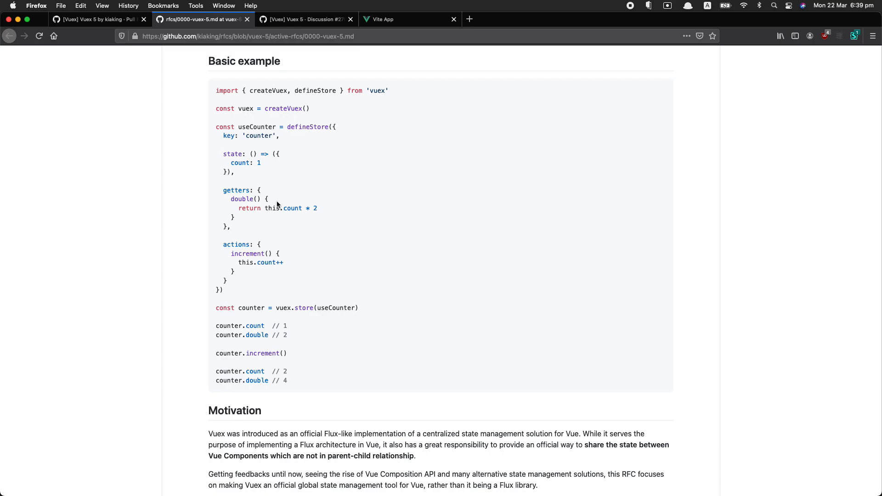
{"action": "mouse_move", "coordinate": [225, 244]}
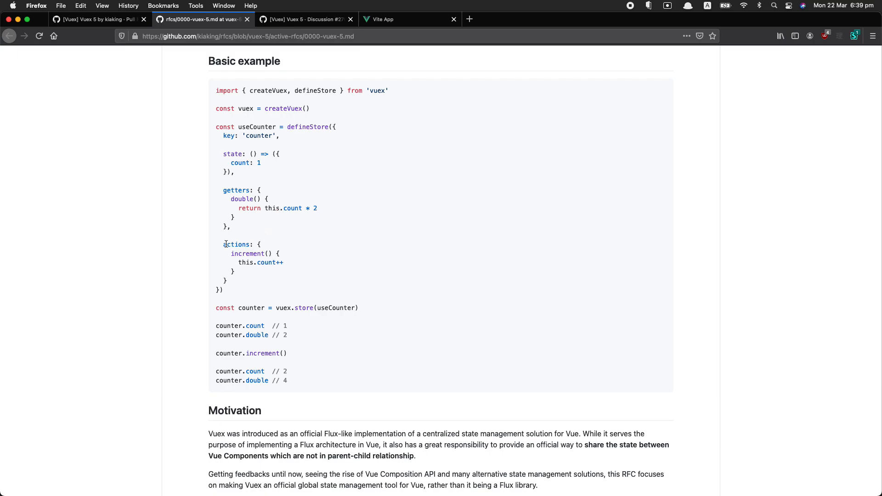
{"action": "mouse_move", "coordinate": [245, 281]}
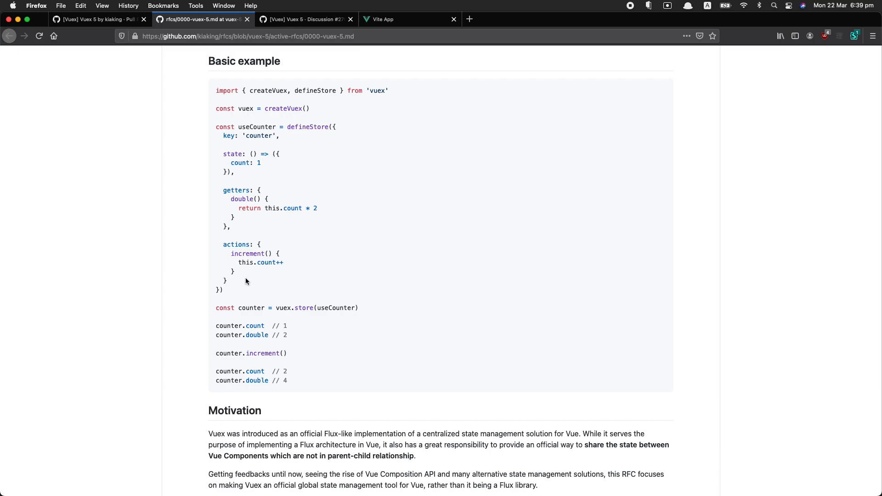
{"action": "mouse_move", "coordinate": [239, 262]}
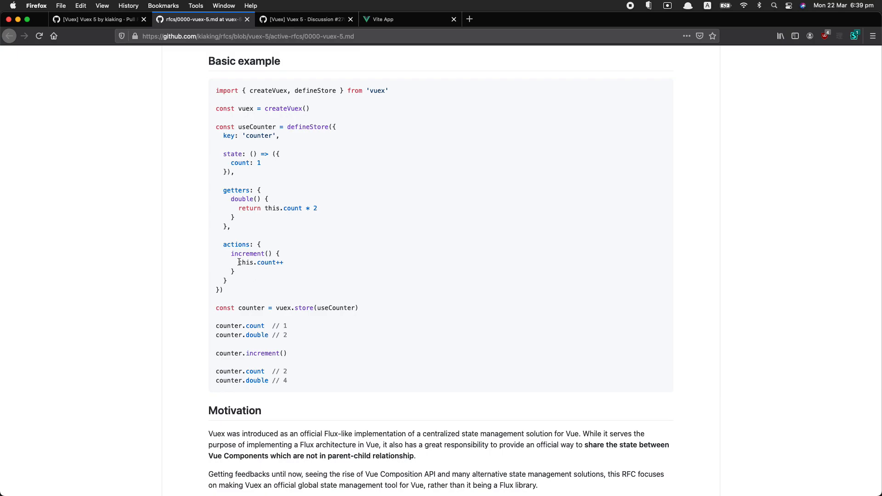
{"action": "mouse_move", "coordinate": [290, 264]}
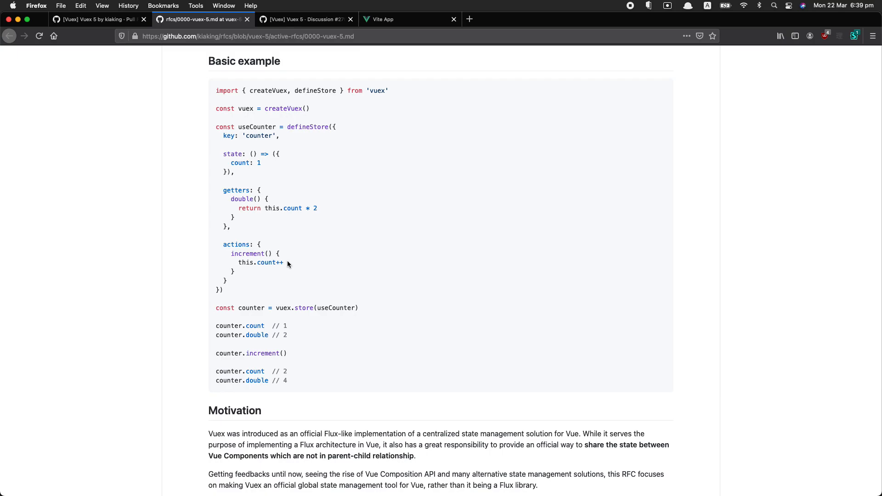
{"action": "mouse_move", "coordinate": [337, 259]}
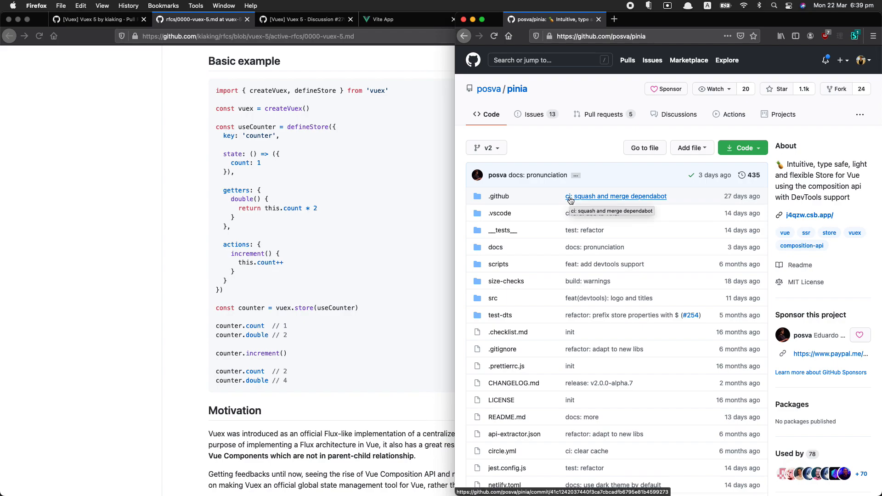
- Scroll the Pinia README to Creating a Store, highlight a word there, then refocus the Vuex RFC window
{"action": "scroll", "scroll_direction": "down", "scroll_amount": 3}
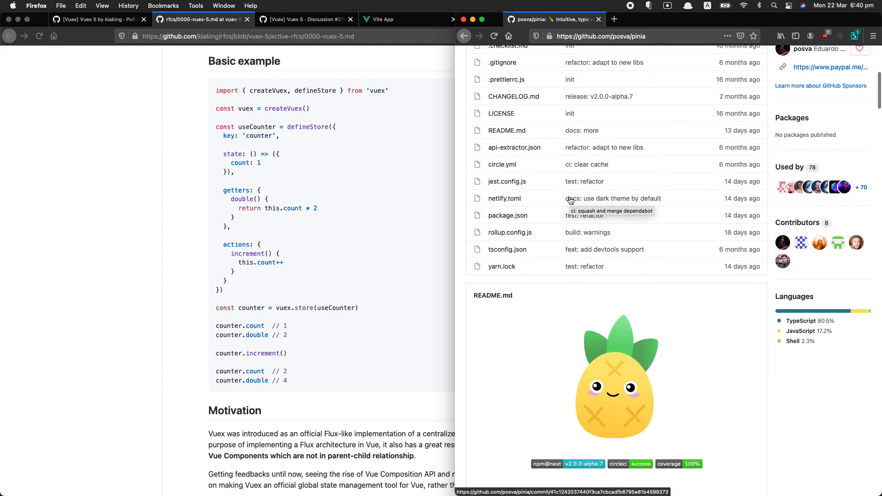
{"action": "scroll", "scroll_direction": "up", "scroll_amount": 3}
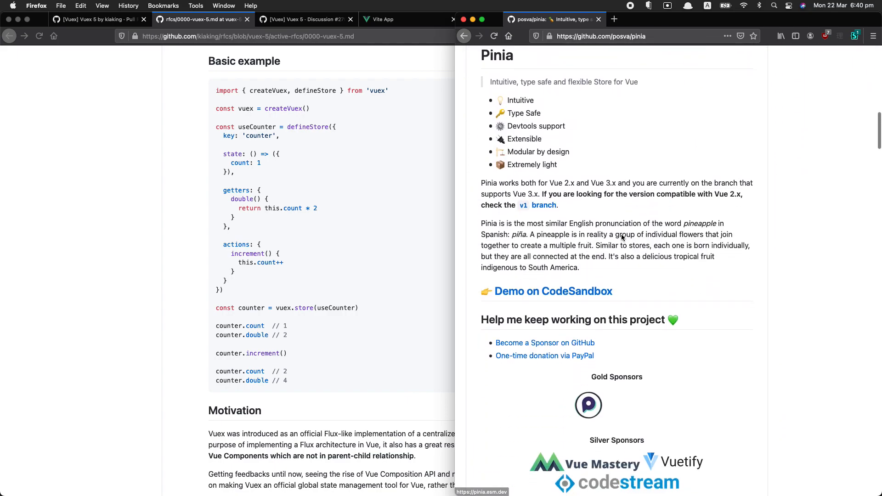
{"action": "scroll", "scroll_direction": "down", "scroll_amount": 3}
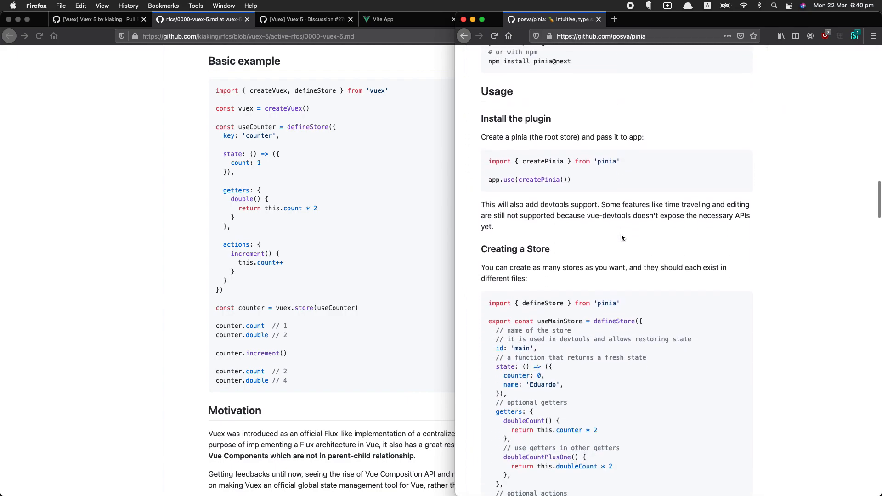
{"action": "scroll", "scroll_direction": "down", "scroll_amount": 3}
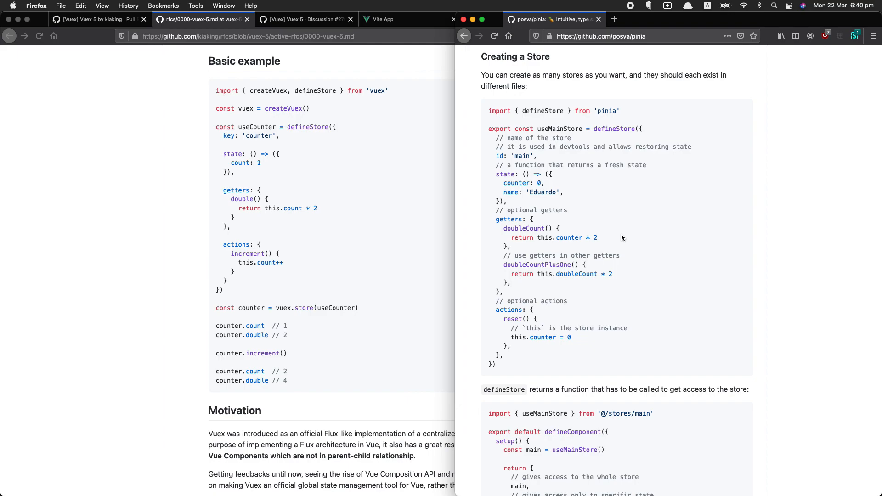
{"action": "mouse_move", "coordinate": [568, 210]}
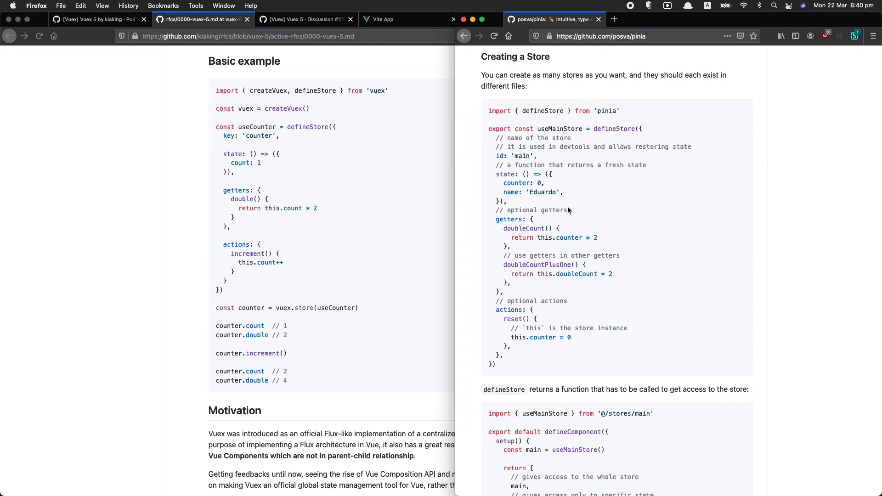
{"action": "double_click", "coordinate": [512, 156]}
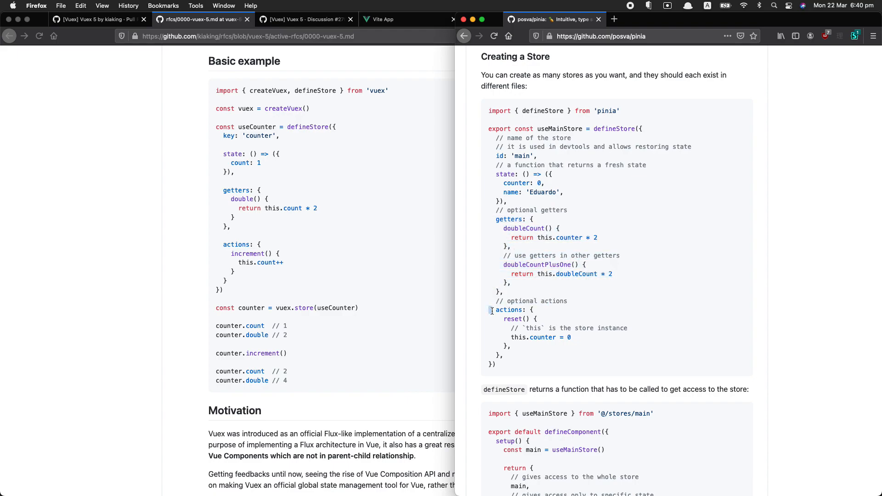
{"action": "mouse_move", "coordinate": [545, 355]}
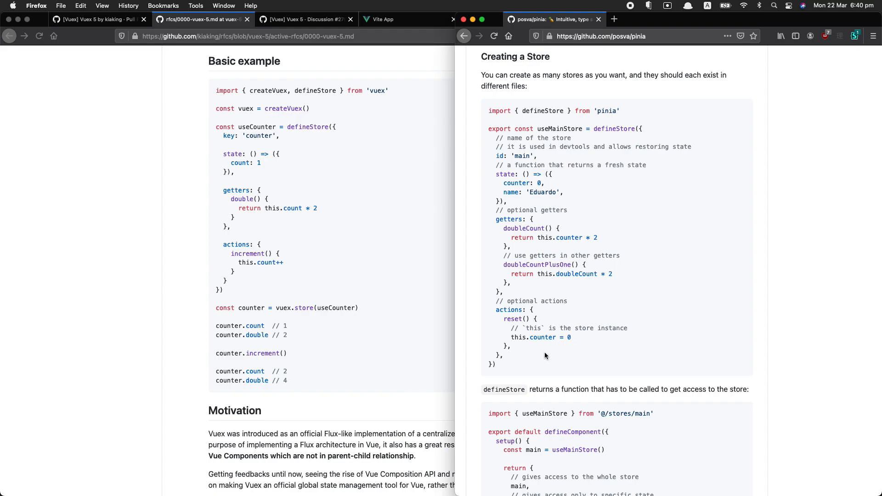
{"action": "mouse_move", "coordinate": [418, 246]}
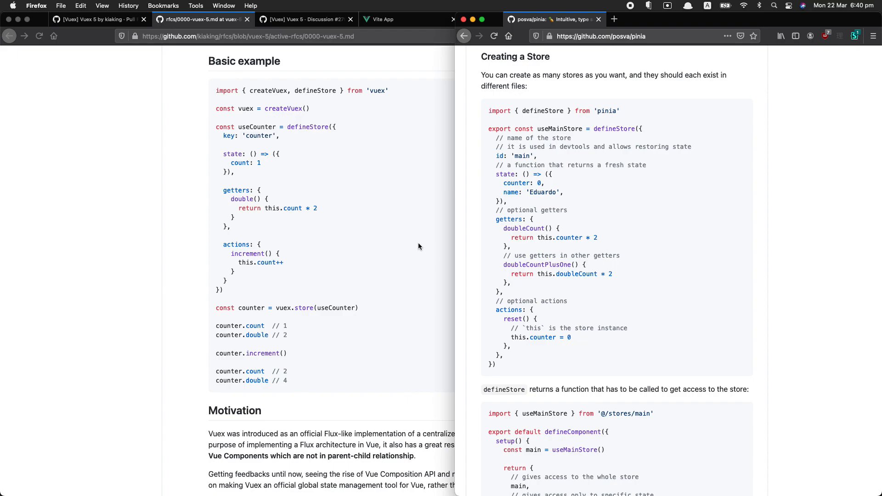
{"action": "left_click", "coordinate": [382, 19]}
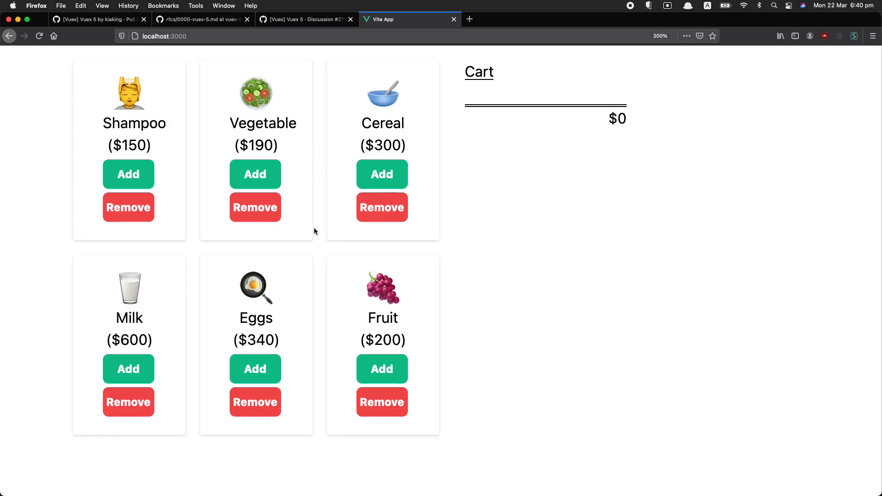
{"action": "mouse_move", "coordinate": [632, 123]}
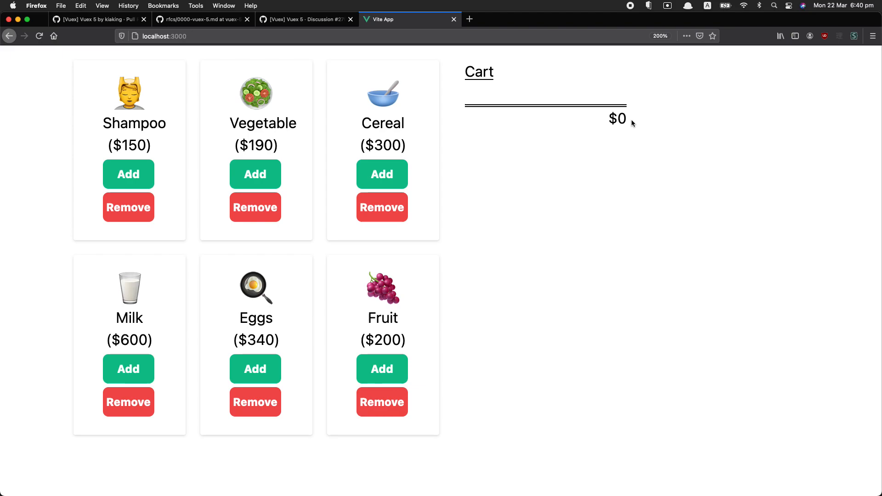
{"action": "mouse_move", "coordinate": [600, 123]}
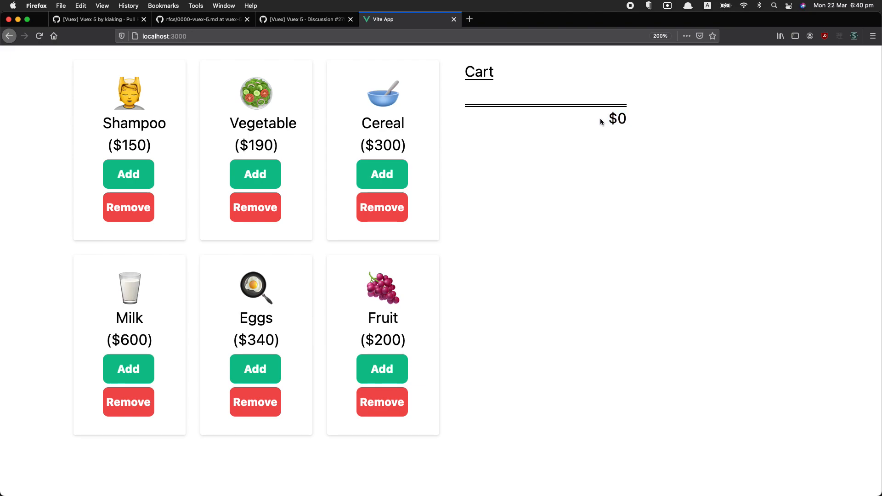
- Add Vegetable, Cereal and Fruit items to the cart in the Vite App
{"action": "left_click", "coordinate": [254, 174]}
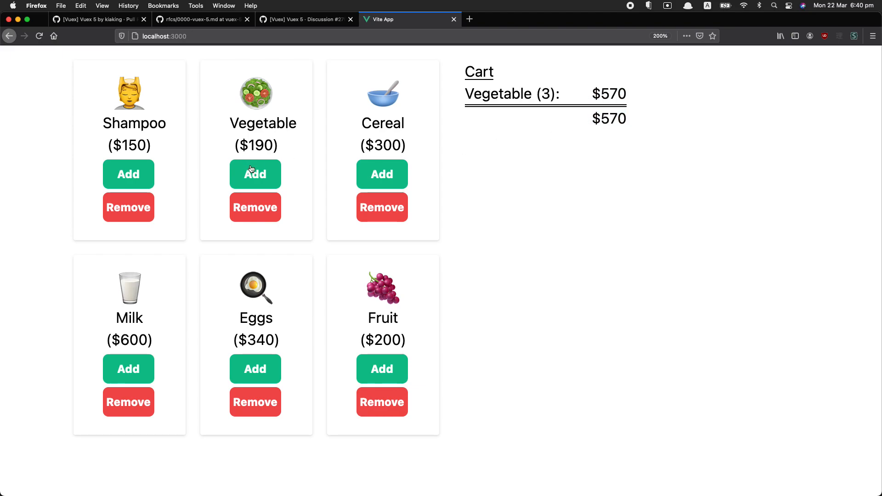
{"action": "left_click", "coordinate": [381, 174]}
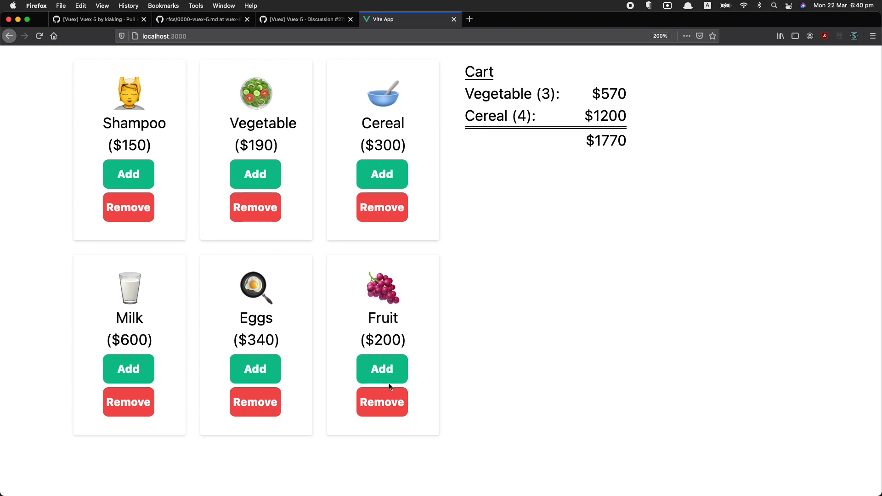
{"action": "left_click", "coordinate": [382, 369]}
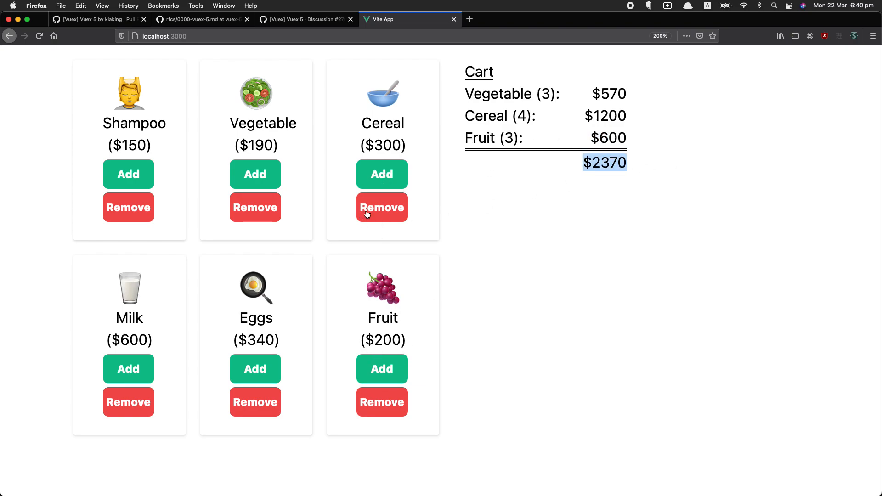
{"action": "left_click", "coordinate": [382, 206]}
{"action": "type", "text": "appvue"}
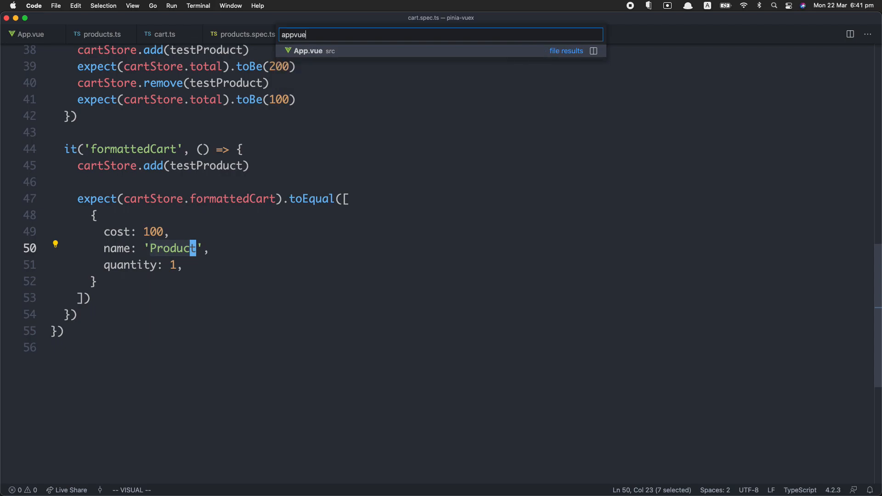
{"action": "left_click", "coordinate": [309, 50]}
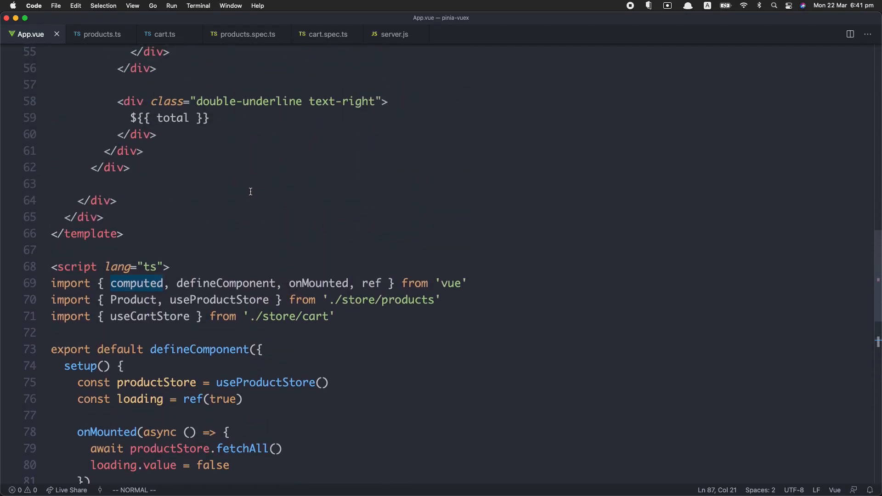
{"action": "mouse_move", "coordinate": [242, 337]}
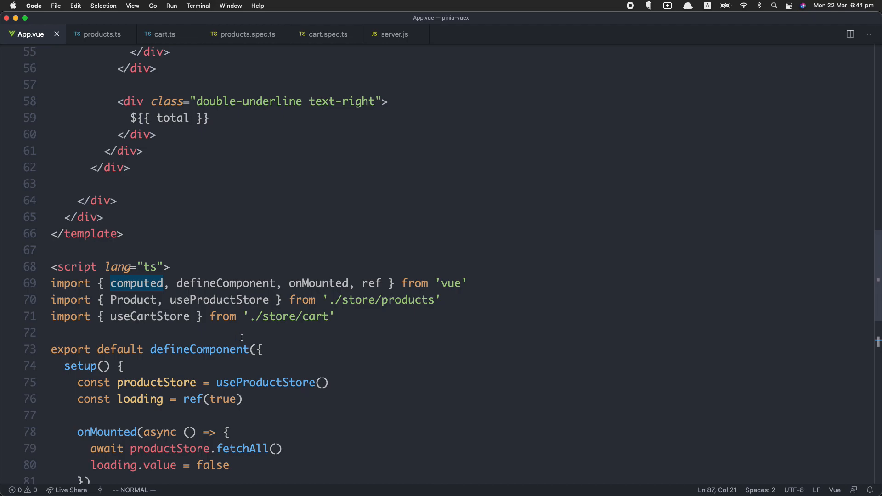
{"action": "scroll", "scroll_direction": "down", "scroll_amount": 3}
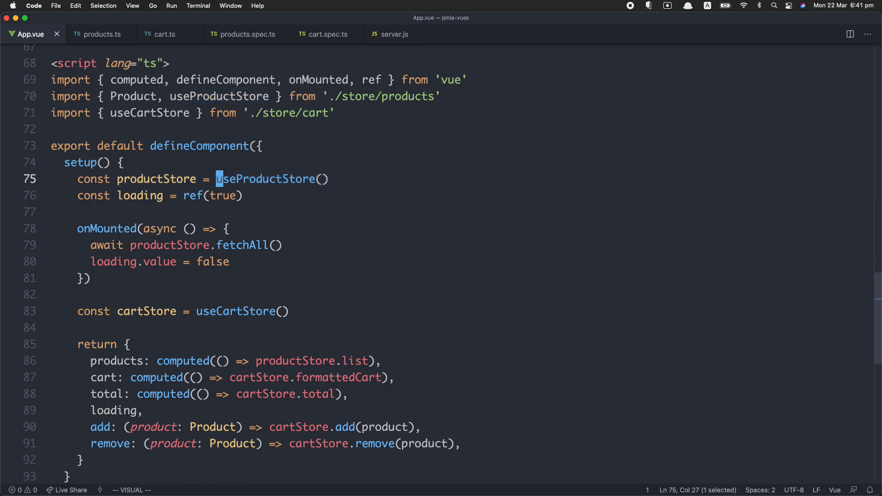
- Try a productStore.$state. completion and a new const line in App.vue, then discard them
{"action": "key", "text": "Escape"}
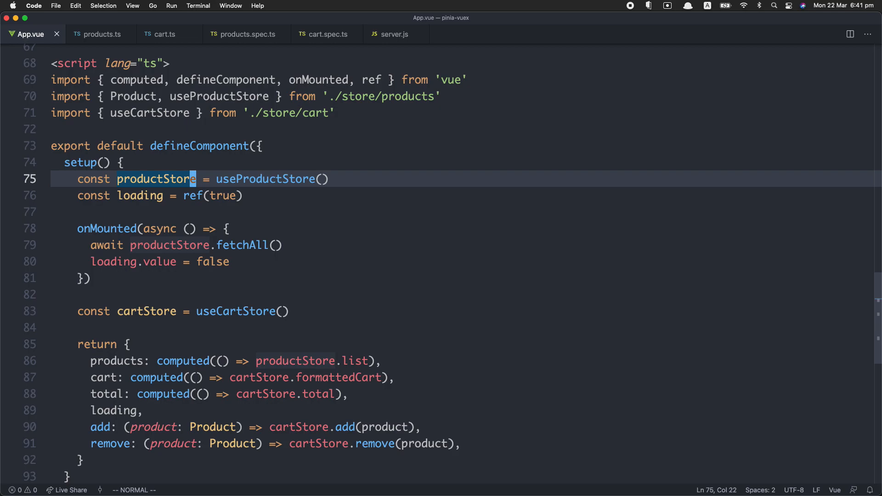
{"action": "type", "text": "productStore"}
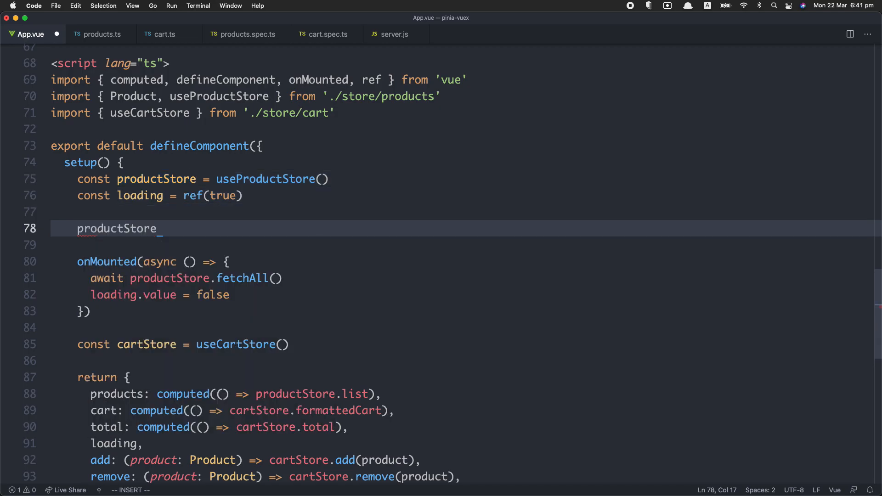
{"action": "type", "text": ".$state."}
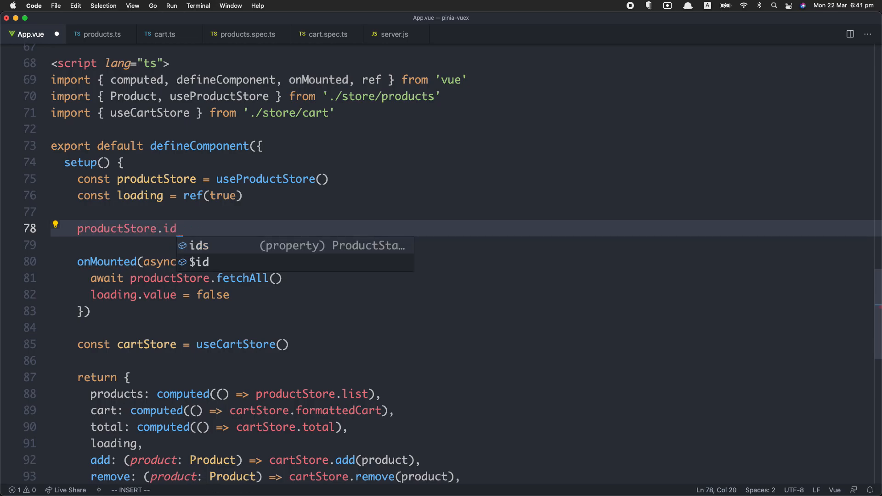
{"action": "key", "text": "Escape"}
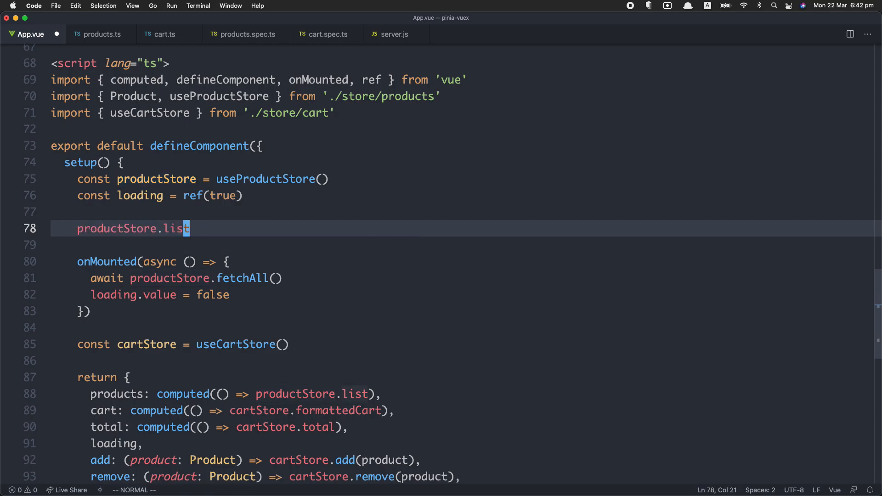
{"action": "type", "text": "const string: number ="}
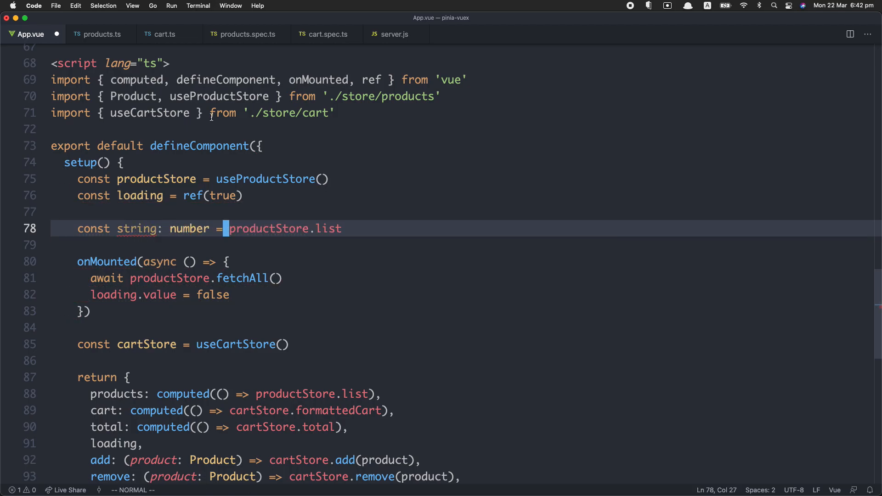
{"action": "mouse_move", "coordinate": [138, 228]}
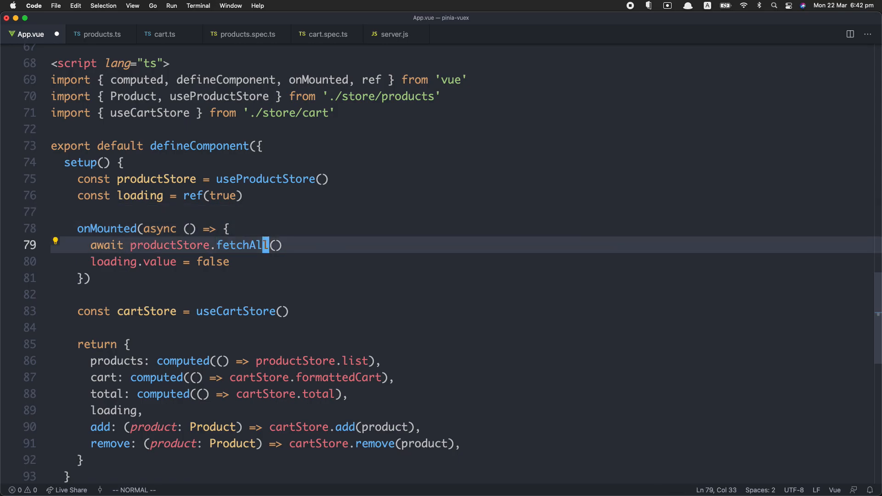
{"action": "type", "text": "di"}
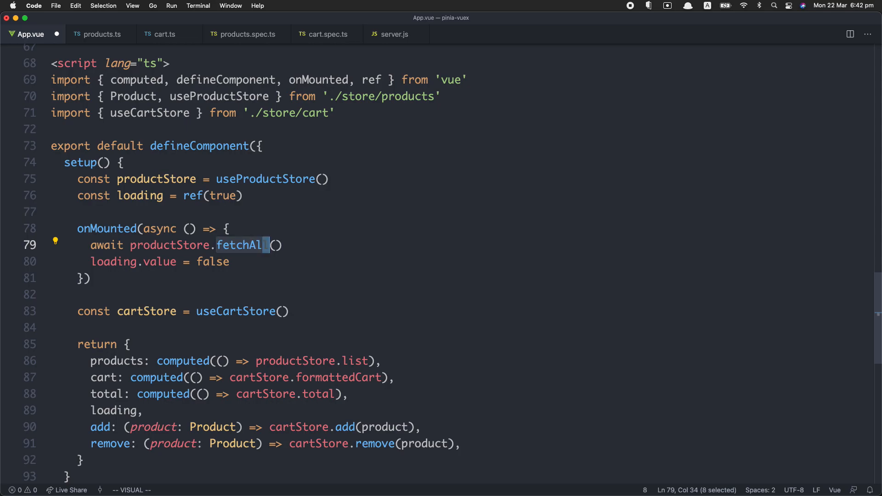
{"action": "key", "text": "Escape"}
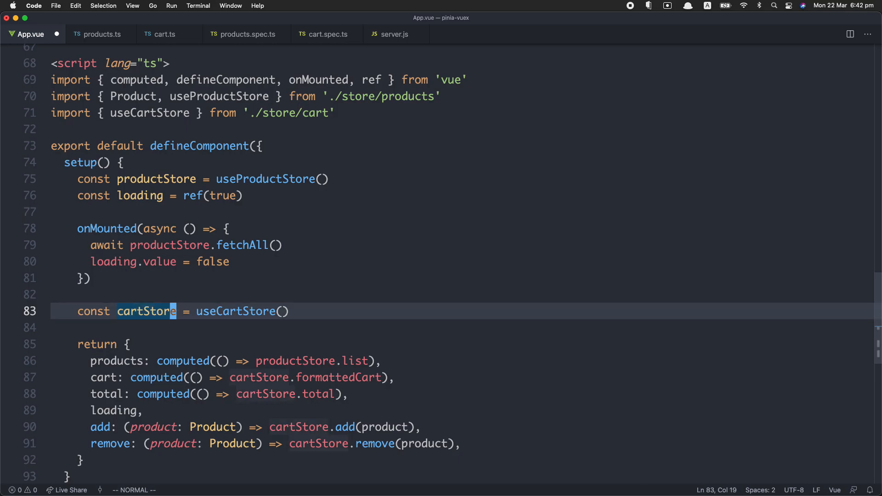
- Try a cartStore total completion, discard it, inspect productStore.list and the add/remove handlers, then switch to products.ts
{"action": "type", "text": "carS"}
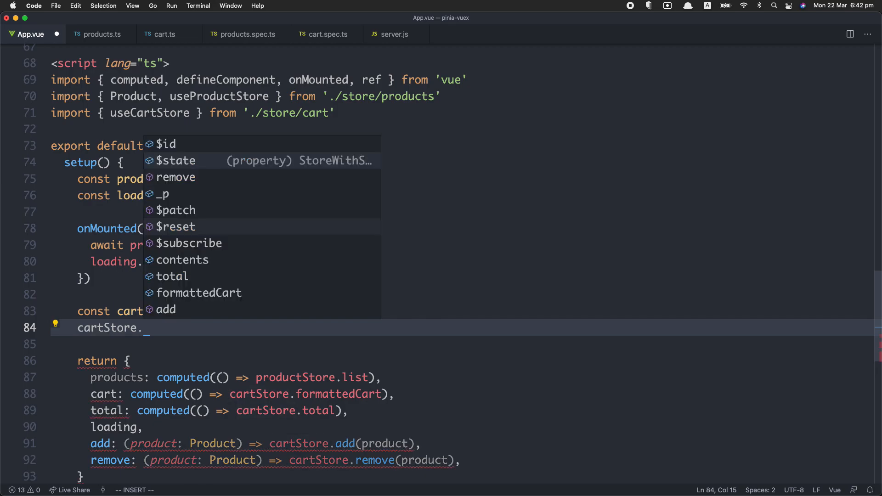
{"action": "type", "text": "tot"}
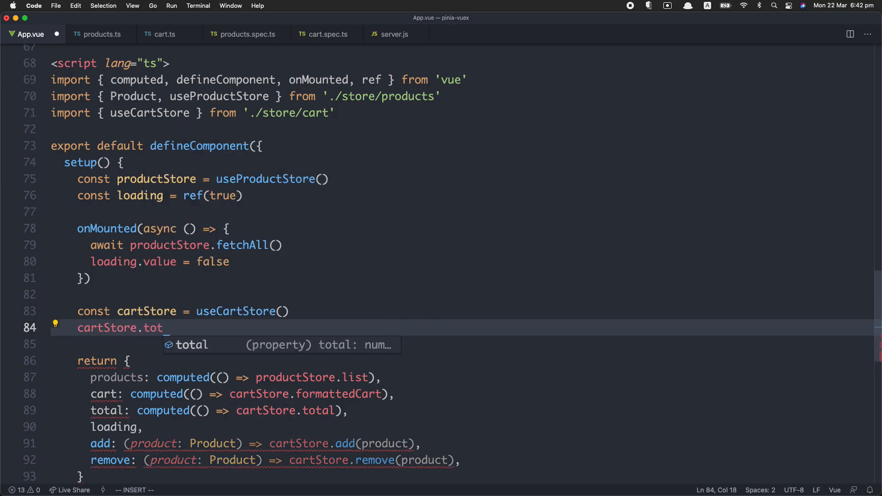
{"action": "key", "text": "Escape"}
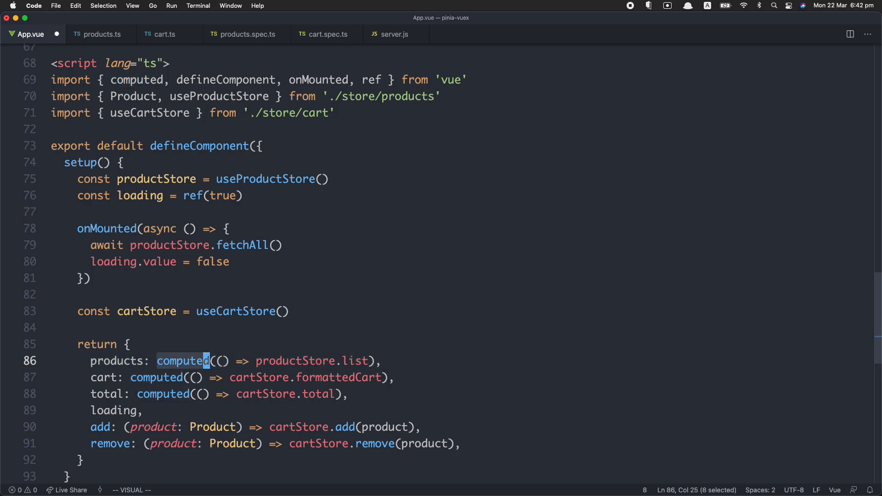
{"action": "key", "text": "Escape"}
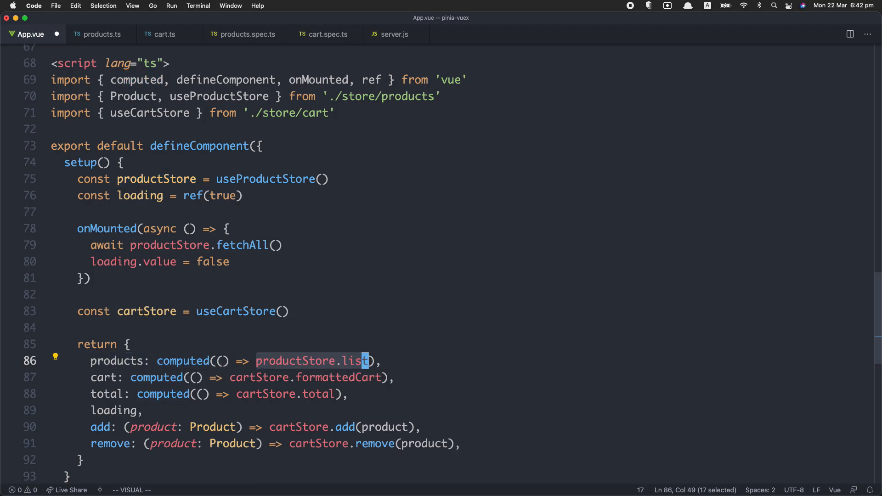
{"action": "key", "text": "Escape"}
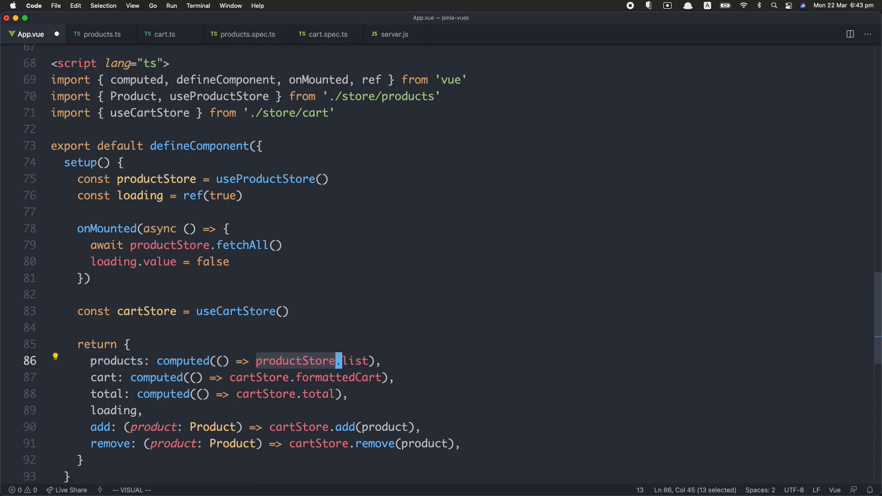
{"action": "key", "text": "Escape"}
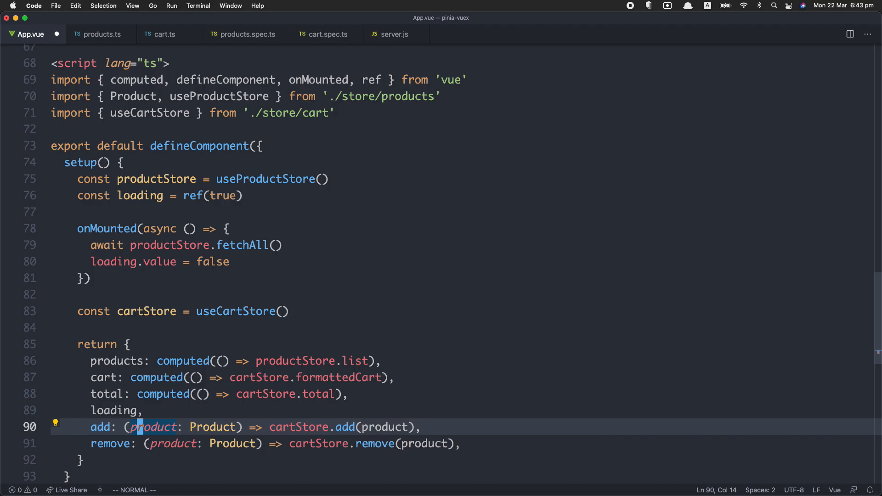
{"action": "left_click", "coordinate": [350, 443]}
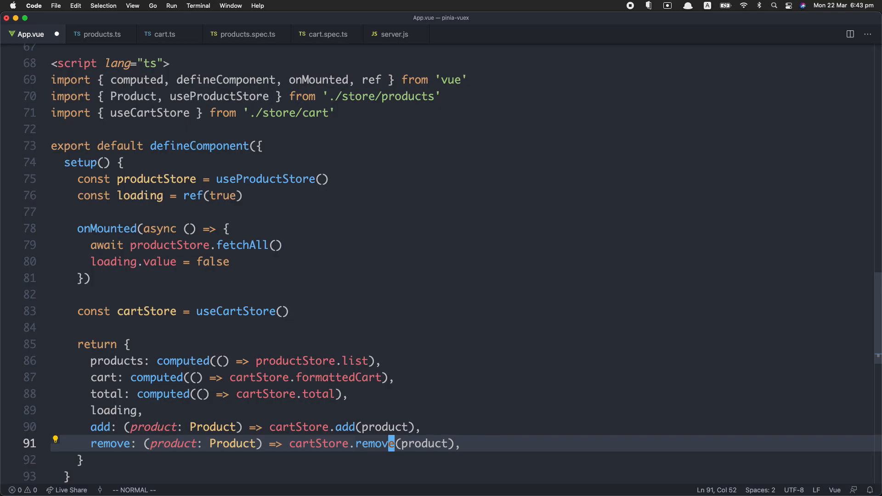
{"action": "left_click", "coordinate": [102, 34]}
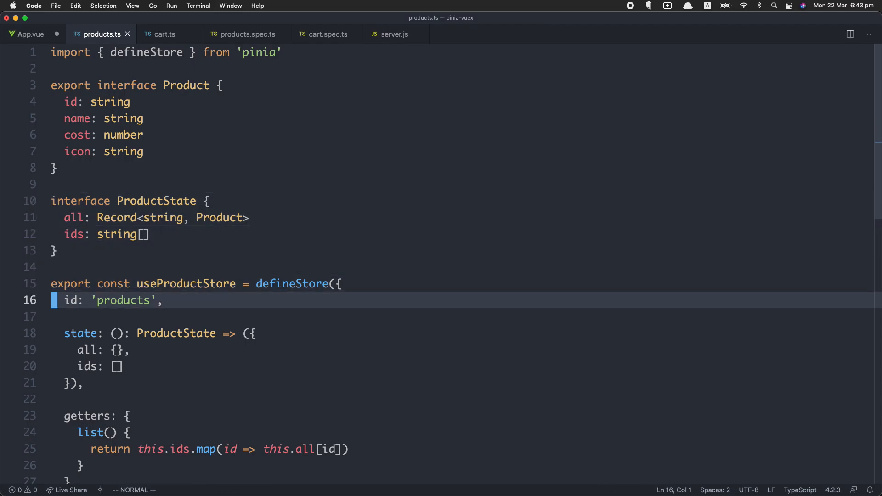
- Drop the ProductState return type, check this.ids typing, then restore the annotation
{"action": "scroll", "scroll_direction": "down", "scroll_amount": 3}
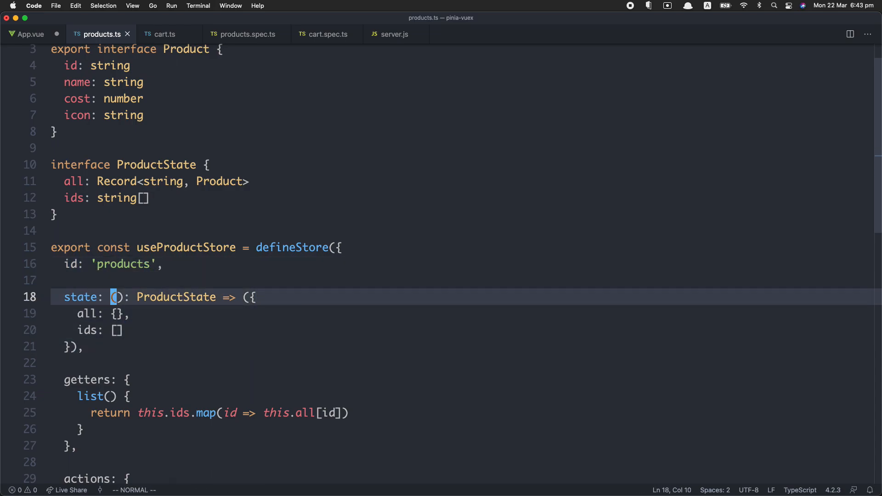
{"action": "key", "text": "right"}
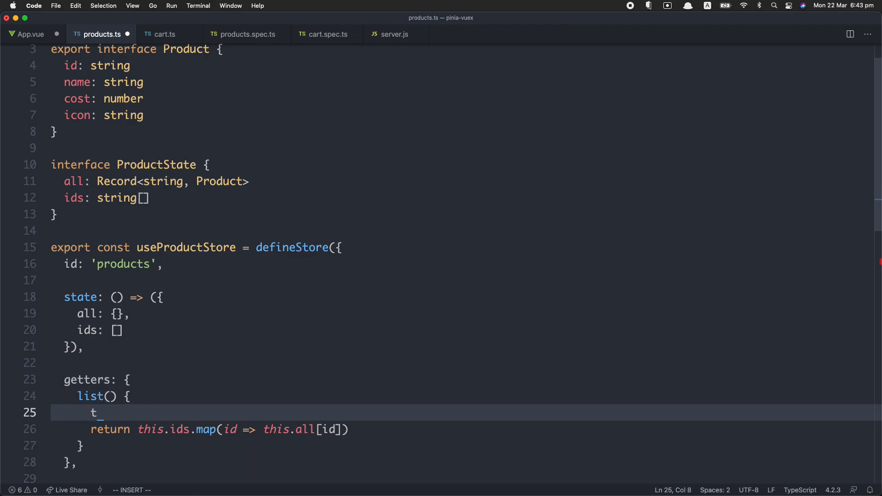
{"action": "type", "text": "his.ids"}
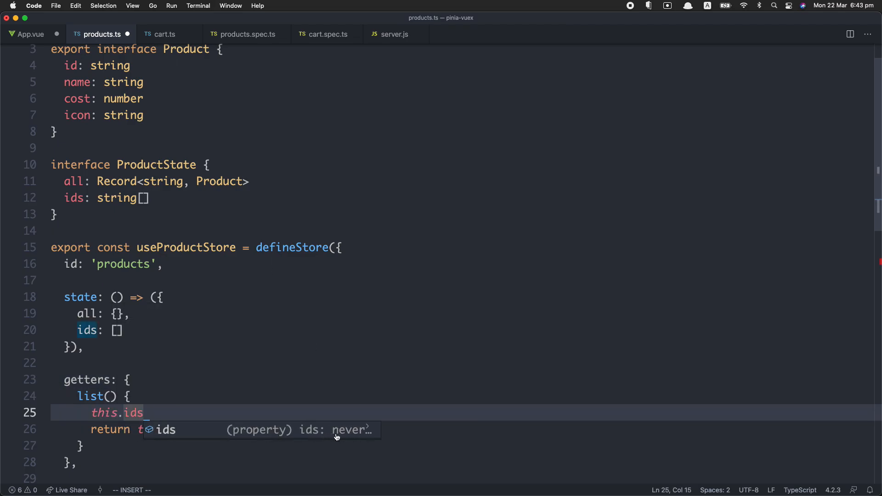
{"action": "key", "text": "Escape"}
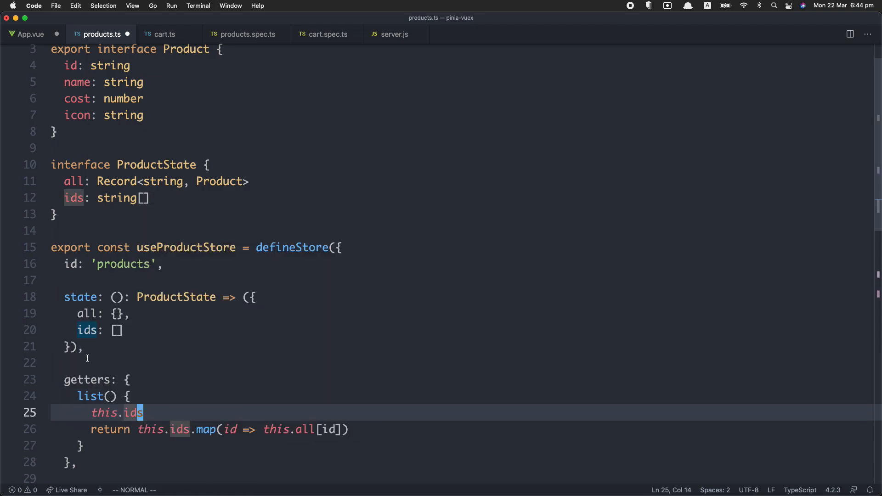
{"action": "mouse_move", "coordinate": [132, 413]}
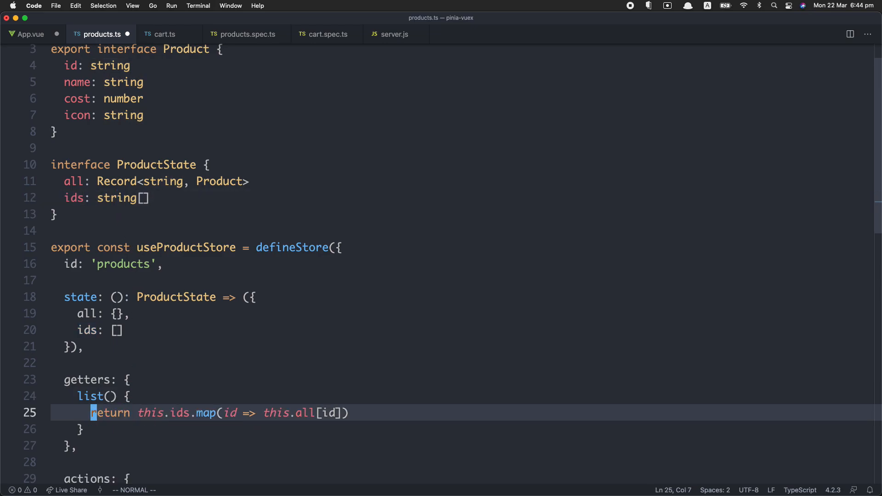
- Inspect the ProductState type and ids field again, then switch to cart.ts
{"action": "left_click", "coordinate": [140, 296]}
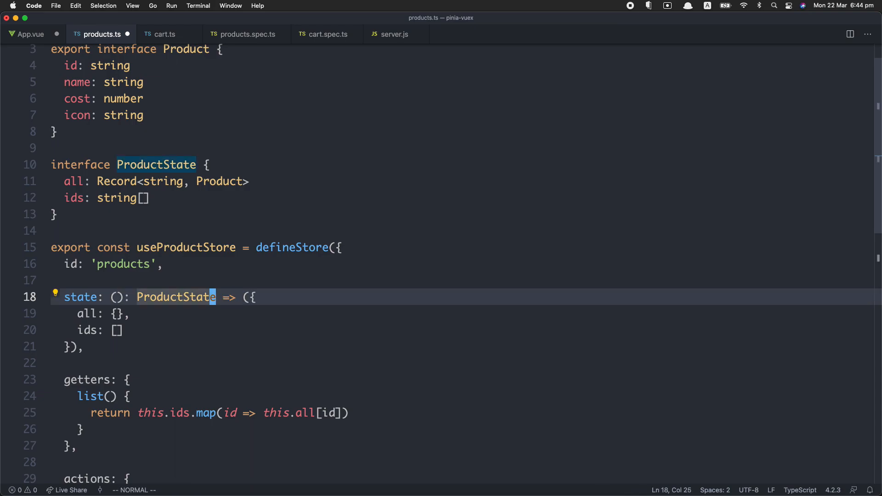
{"action": "key", "text": "j"}
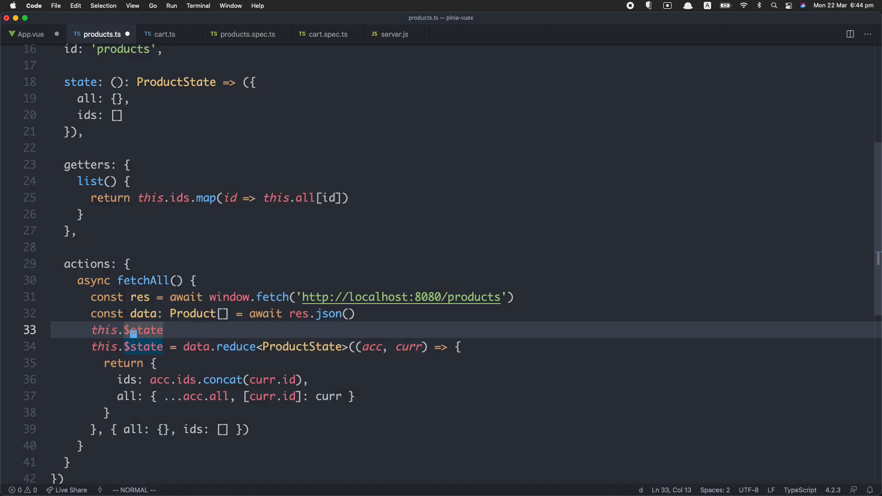
{"action": "type", "text": "ids"}
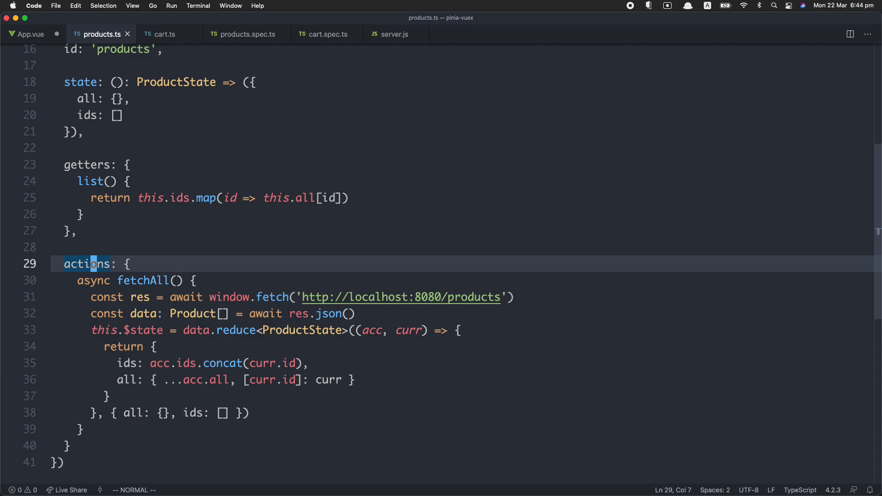
{"action": "left_click", "coordinate": [163, 34]}
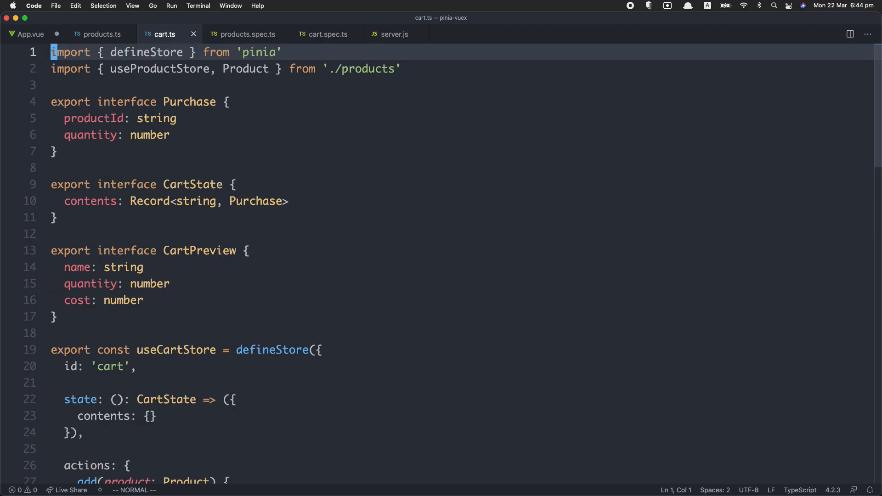
- Select the useProductStore import, move to the product store line, try a products. completion and discard it
{"action": "double_click", "coordinate": [157, 69]}
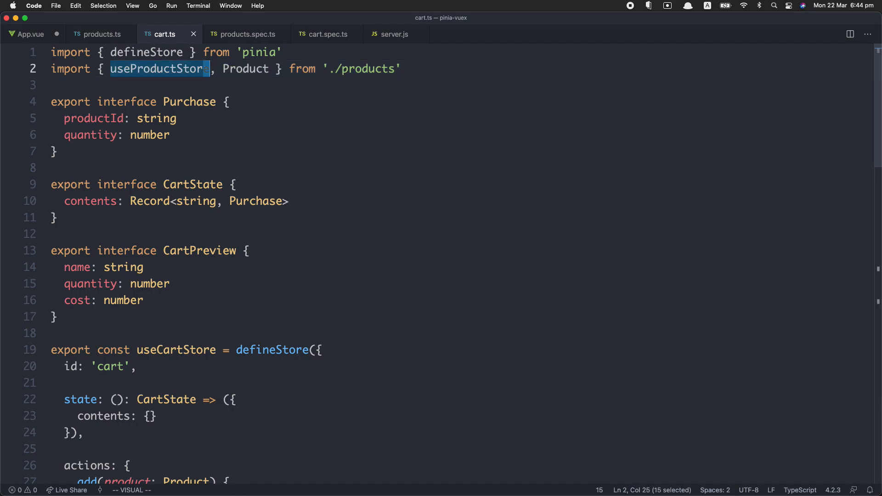
{"action": "key", "text": "Escape"}
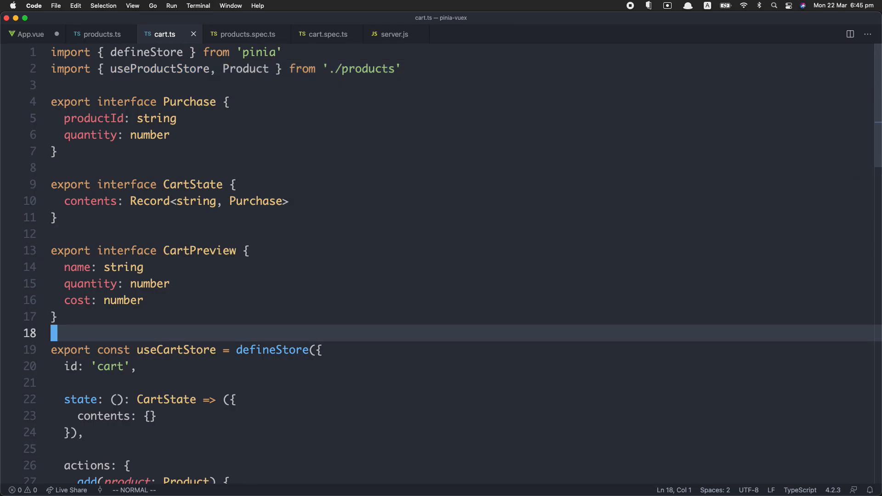
{"action": "scroll", "scroll_direction": "down", "scroll_amount": 3}
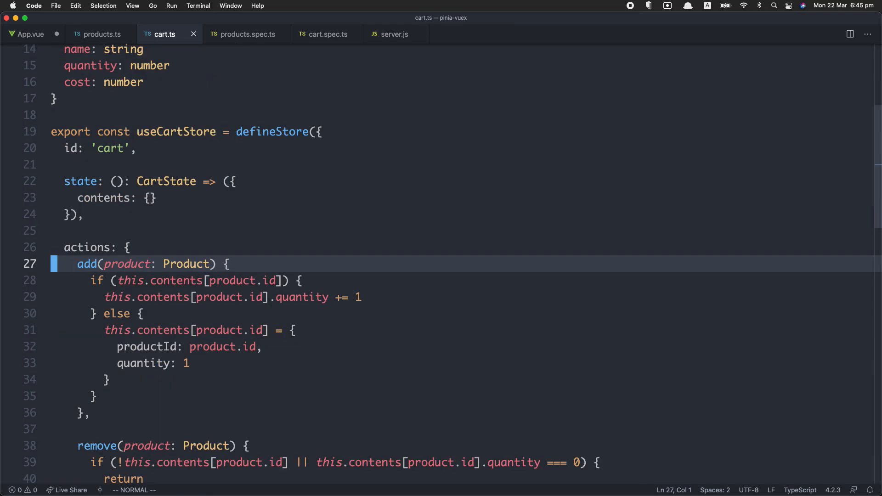
{"action": "scroll", "scroll_direction": "down", "scroll_amount": 3}
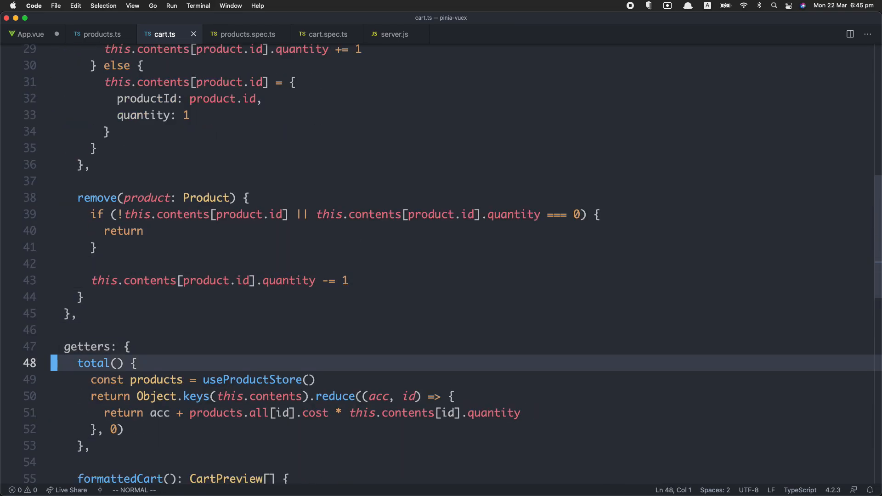
{"action": "scroll", "scroll_direction": "down", "scroll_amount": 3}
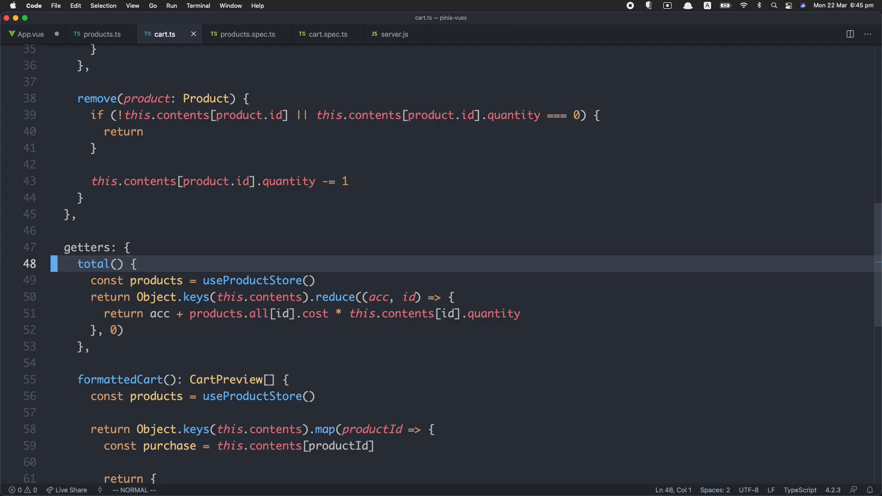
{"action": "key", "text": "j"}
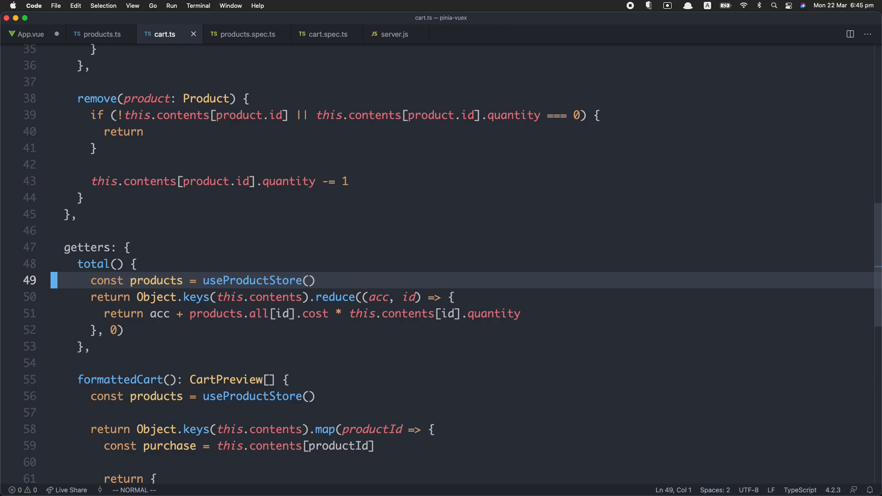
{"action": "mouse_move", "coordinate": [192, 280]}
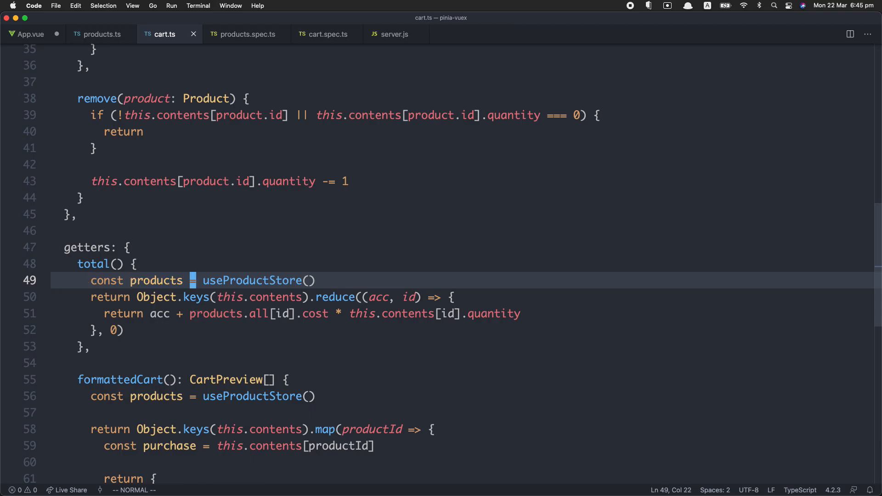
{"action": "type", "text": "products."}
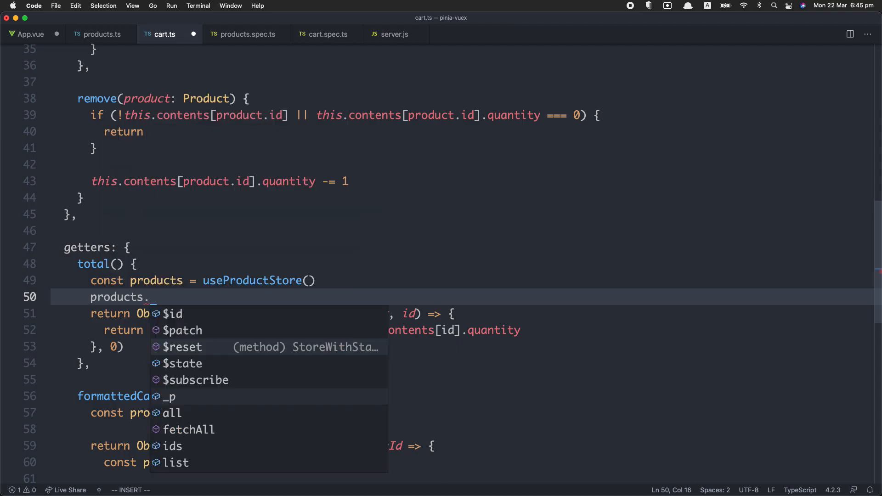
{"action": "key", "text": "Escape"}
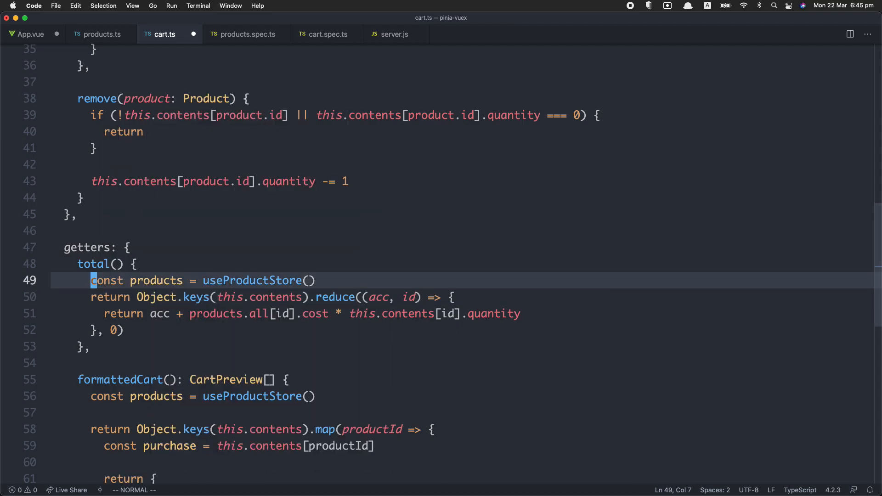
- Try 'state,ro' and 'return (id' edits in the total getter and discard both
{"action": "key", "text": "up"}
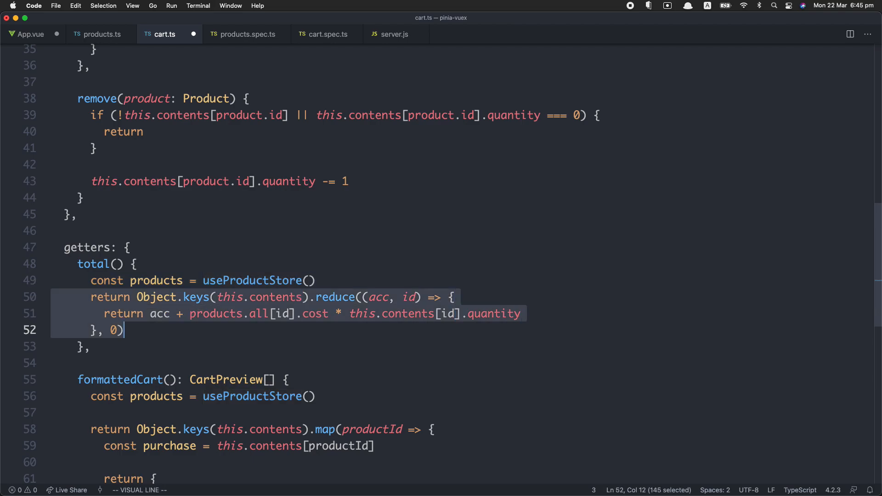
{"action": "key", "text": "escape"}
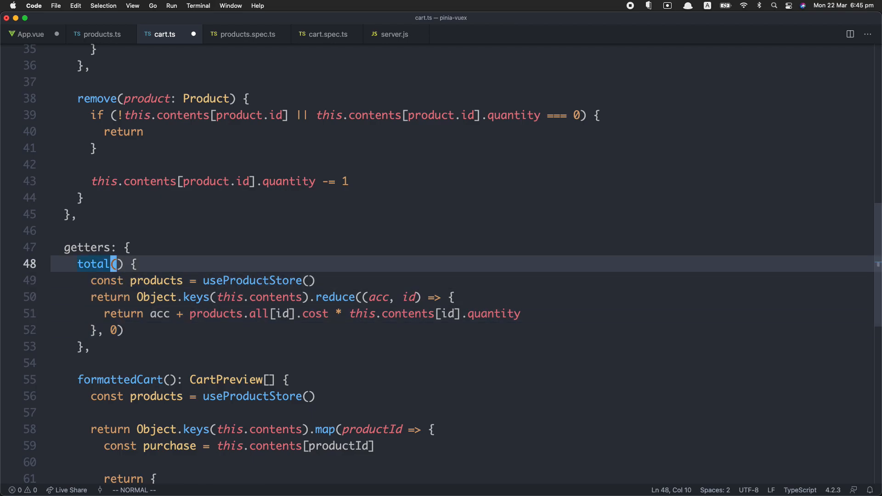
{"action": "key", "text": "i"}
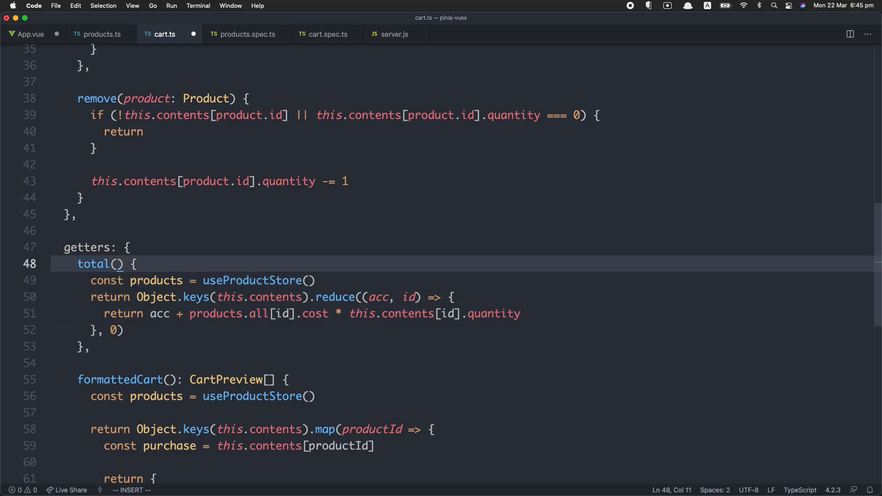
{"action": "type", "text": "state,ro"}
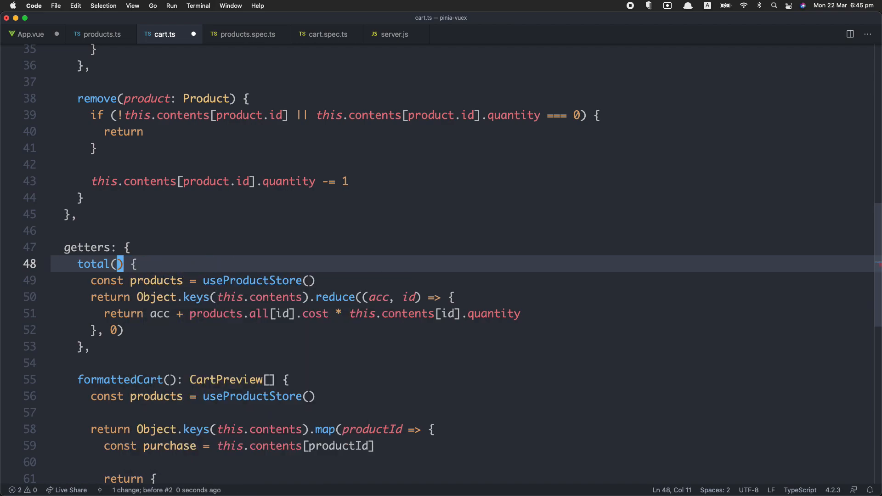
{"action": "key", "text": "Escape"}
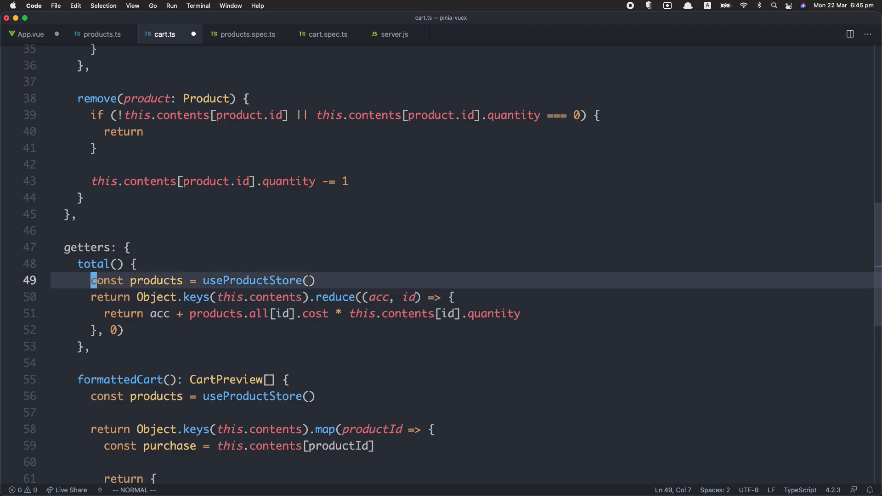
{"action": "type", "text": "return (id"}
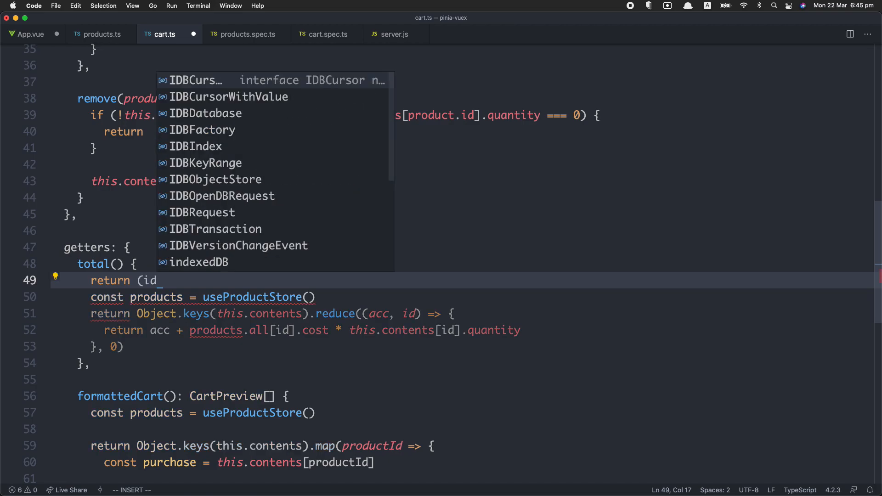
{"action": "key", "text": "Escape"}
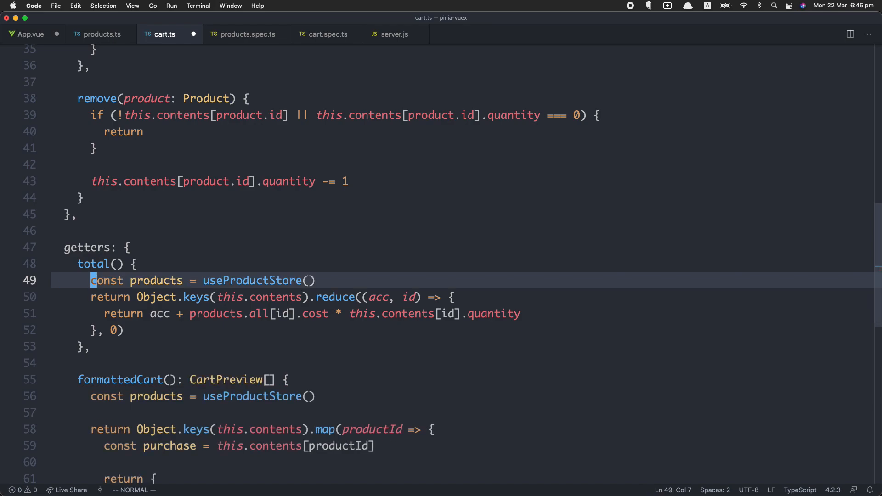
- Highlight the useProductStore call in formattedCart, then jump to App.vue's cart store usage
{"action": "scroll", "scroll_direction": "down", "scroll_amount": 3}
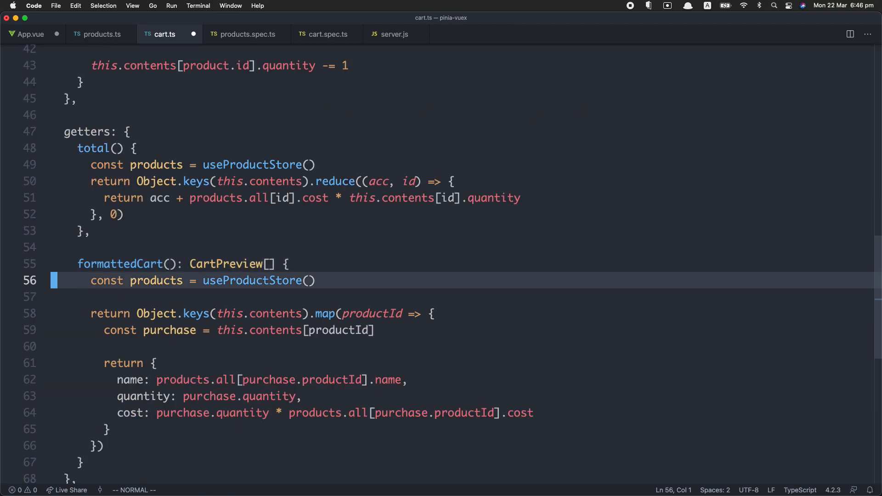
{"action": "left_click", "coordinate": [192, 281]}
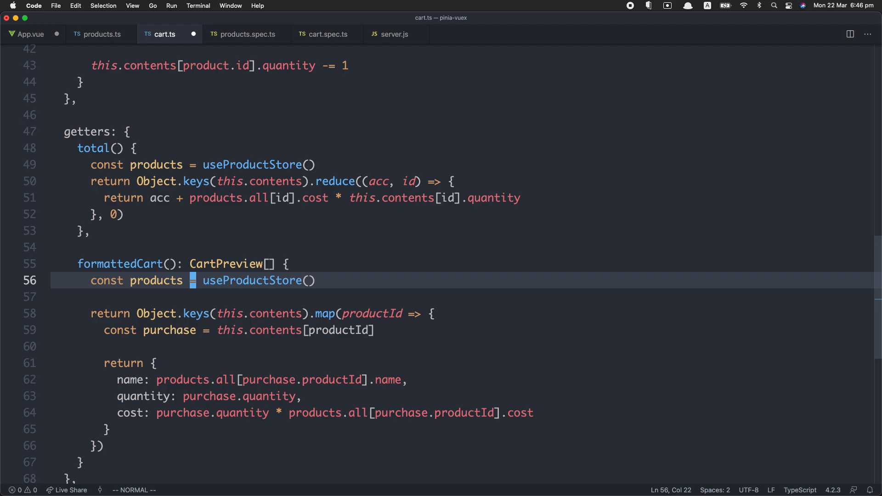
{"action": "double_click", "coordinate": [250, 280]}
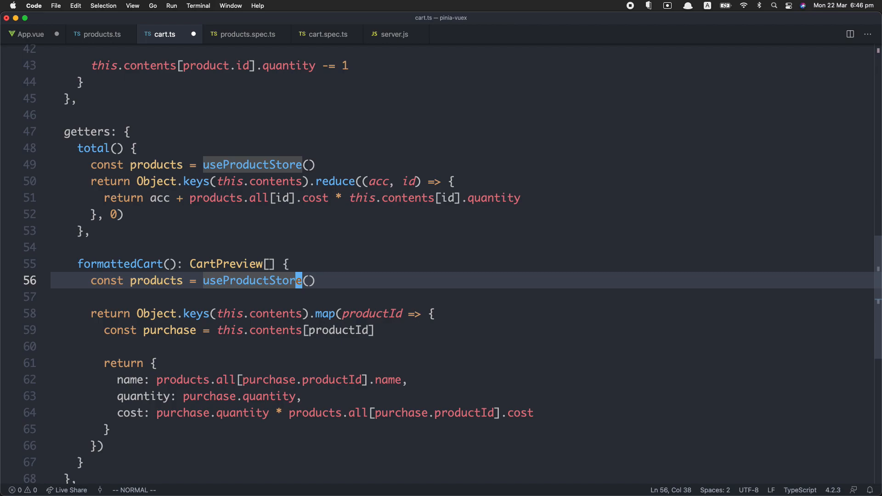
{"action": "left_click", "coordinate": [29, 34]}
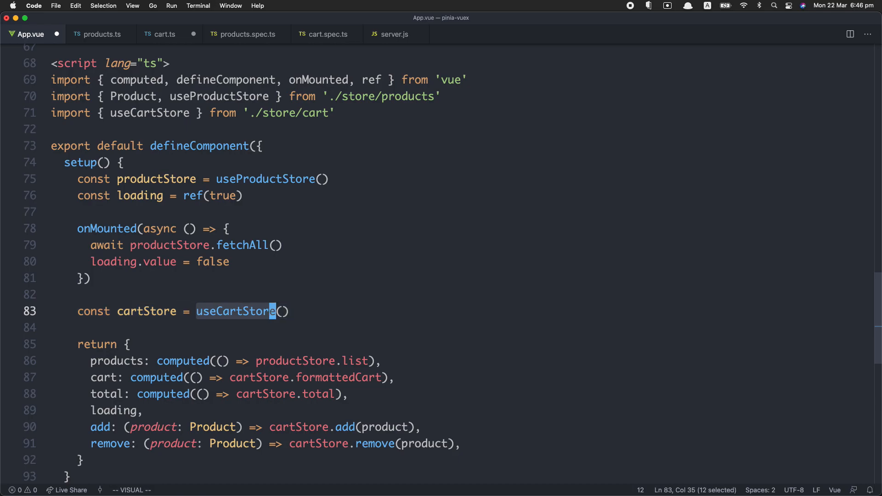
- Clear the selection in App.vue and switch to products.spec.ts
{"action": "key", "text": "Escape"}
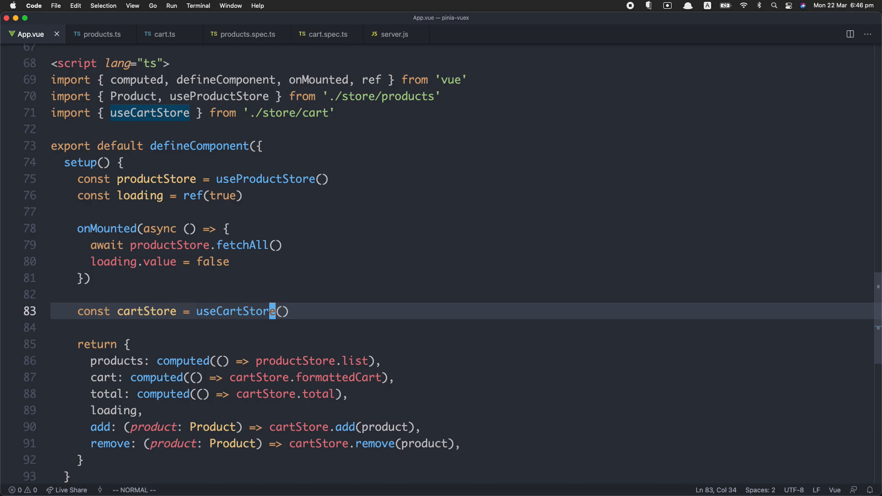
{"action": "left_click", "coordinate": [244, 34]}
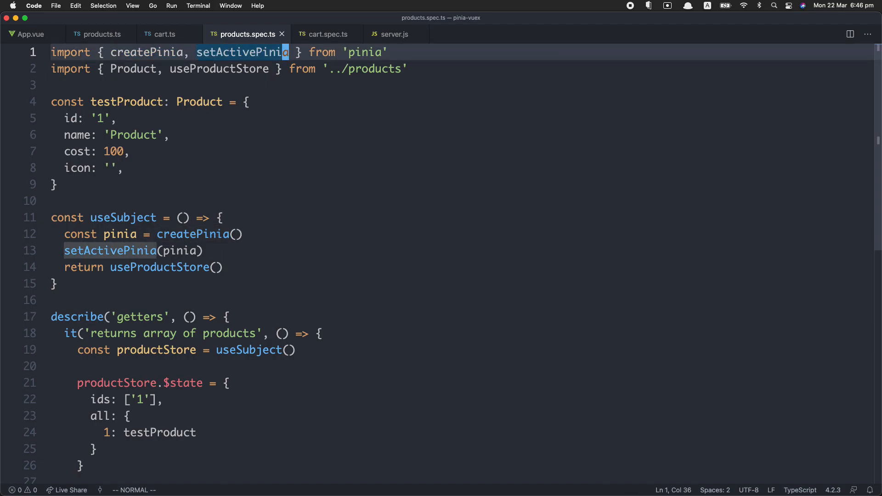
- Select the useSubject, createPinia and store-return lines, then switch to cart.spec.ts at describe('getters')
{"action": "left_click", "coordinate": [53, 218]}
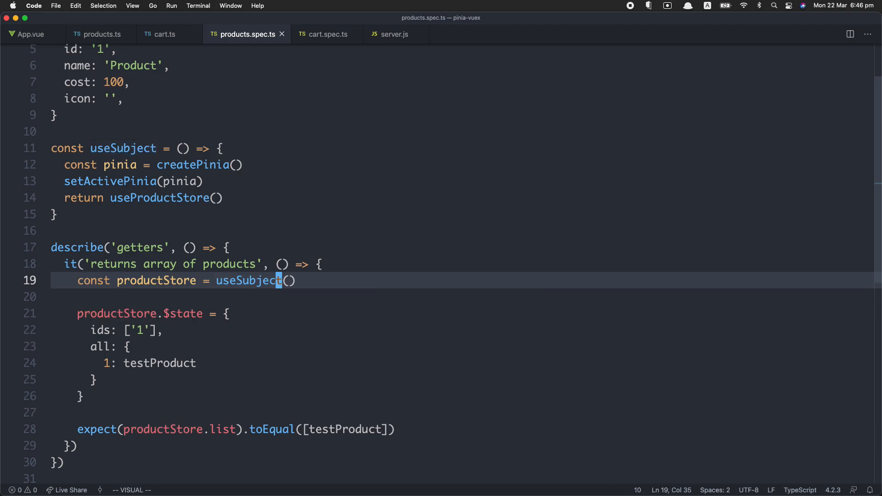
{"action": "key", "text": "escape"}
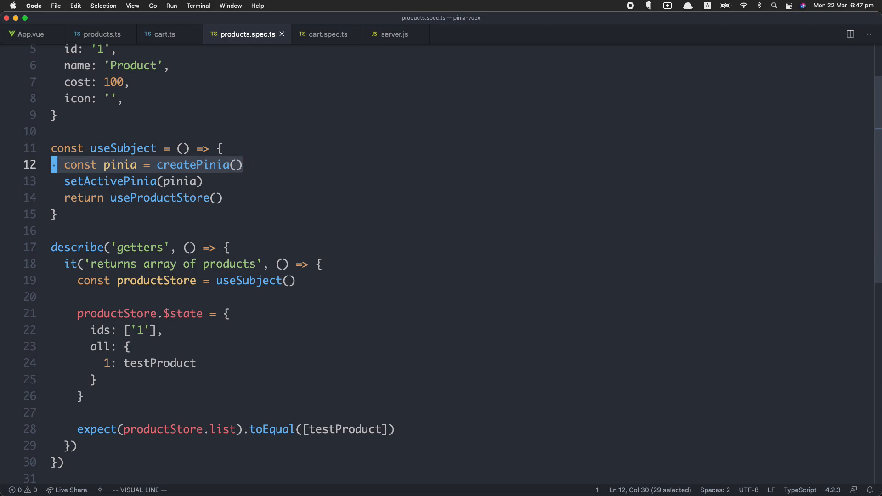
{"action": "key", "text": "Escape"}
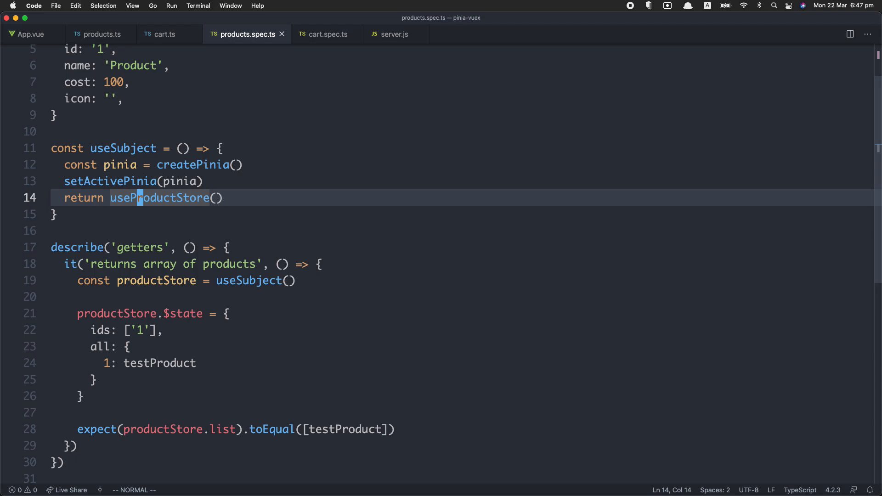
{"action": "left_click", "coordinate": [325, 34]}
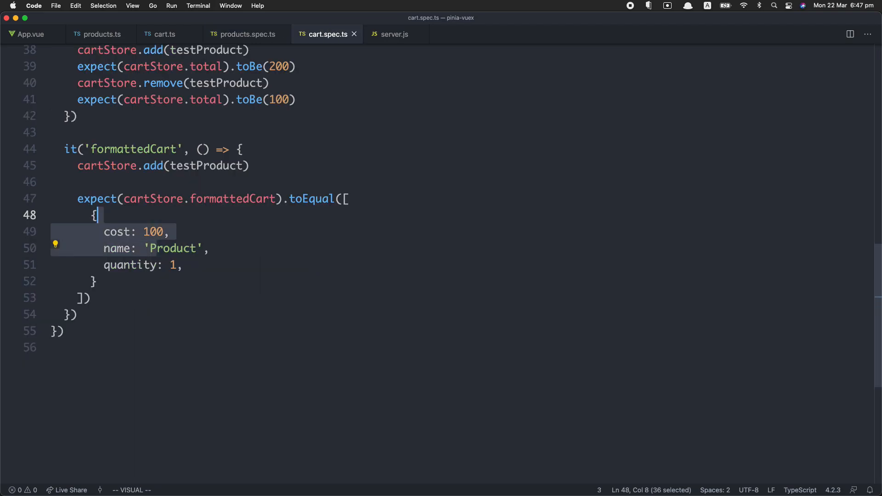
{"action": "key", "text": "Escape"}
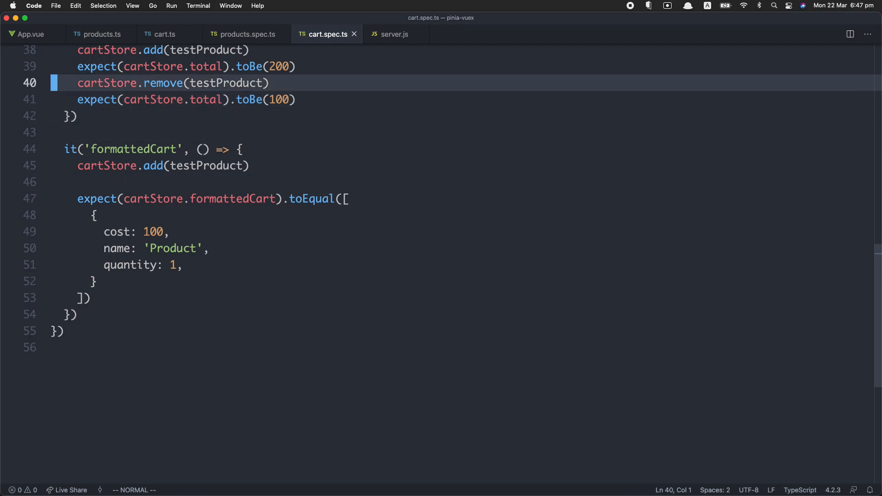
{"action": "scroll", "scroll_direction": "up", "scroll_amount": 3}
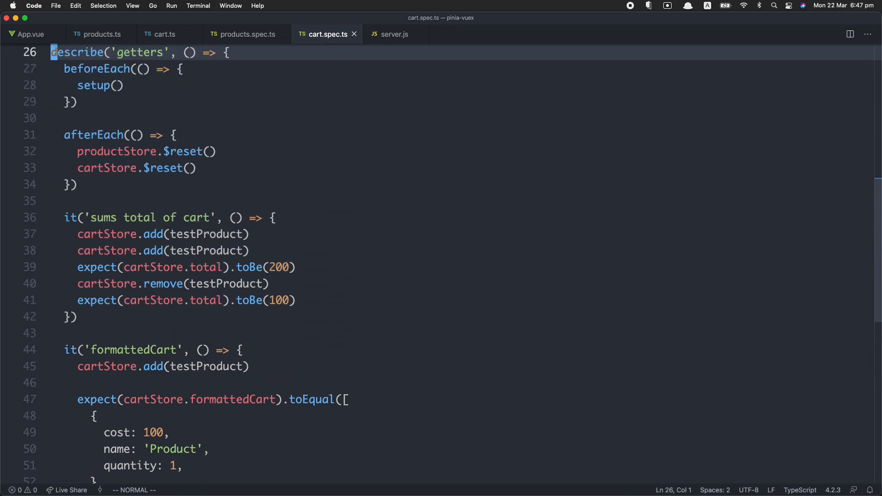
{"action": "scroll", "scroll_direction": "down", "scroll_amount": 3}
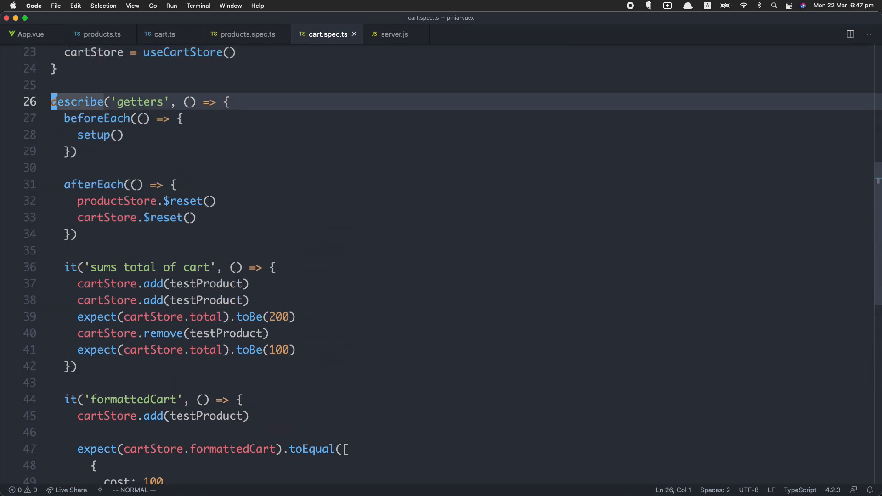
{"action": "left_click", "coordinate": [245, 33]}
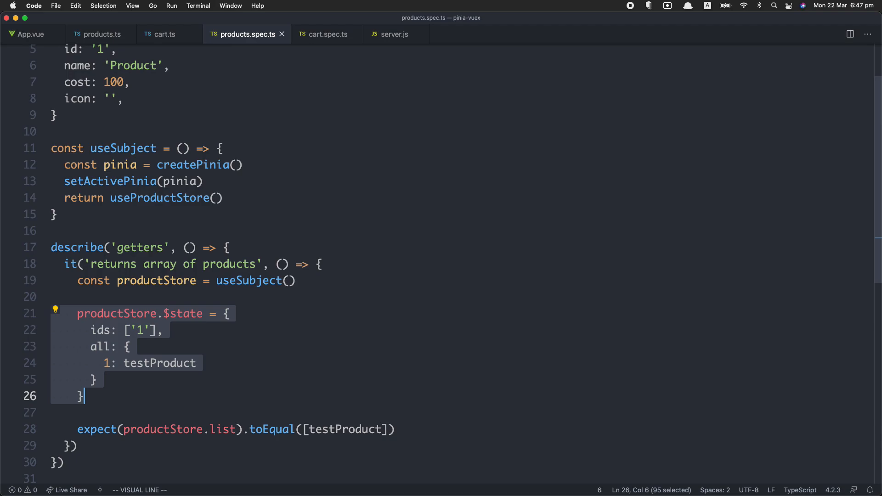
{"action": "key", "text": "Escape"}
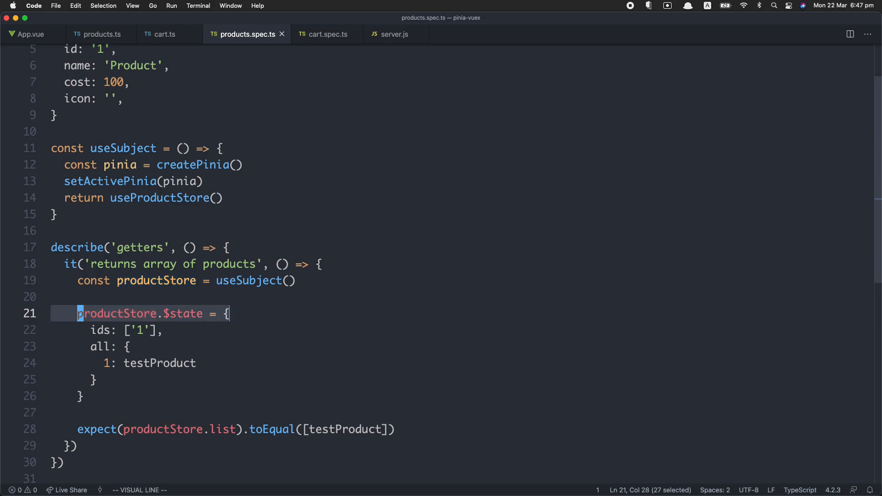
{"action": "key", "text": "Escape"}
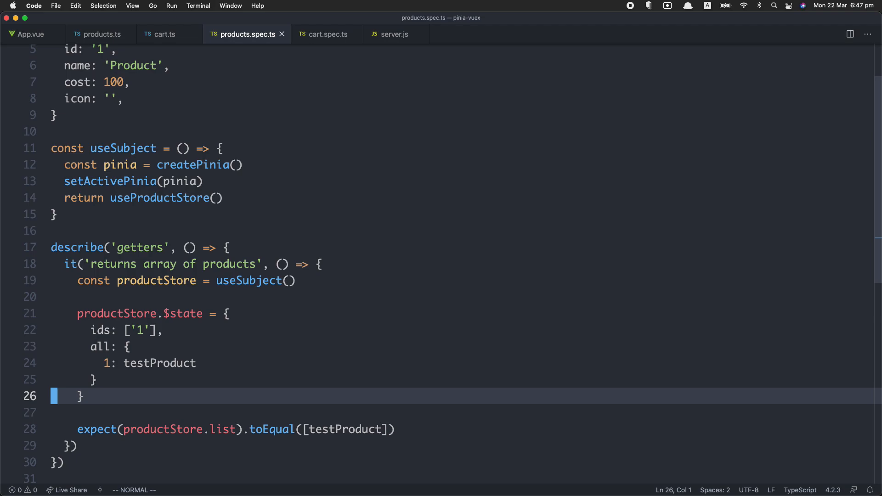
{"action": "left_click", "coordinate": [325, 34]}
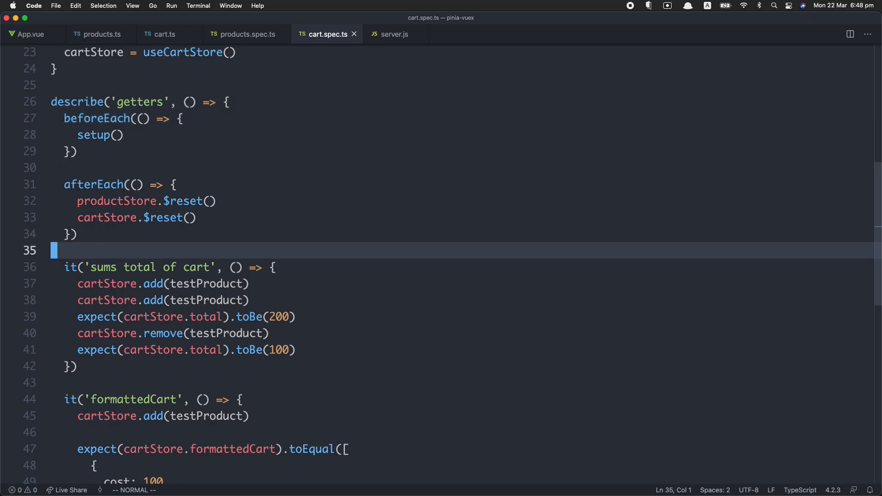
- Switch to Firefox's Vite App tab showing the $1170 cart
{"action": "key", "text": "j"}
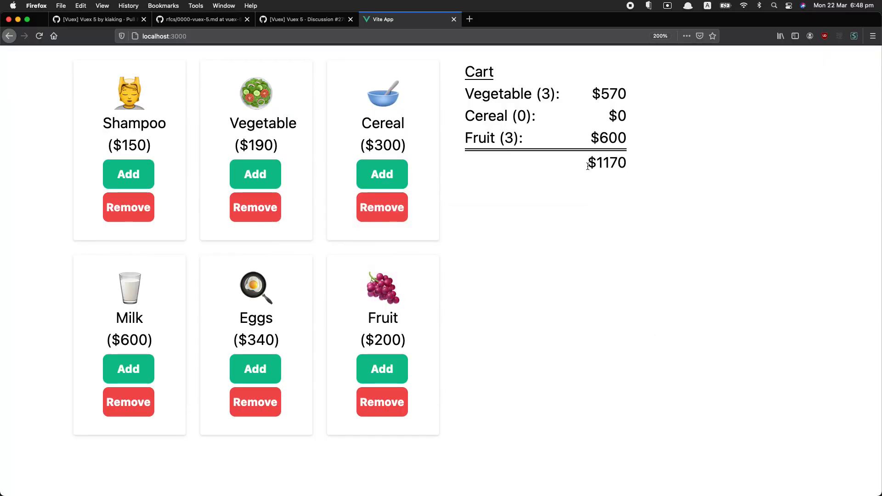
{"action": "mouse_move", "coordinate": [630, 165]}
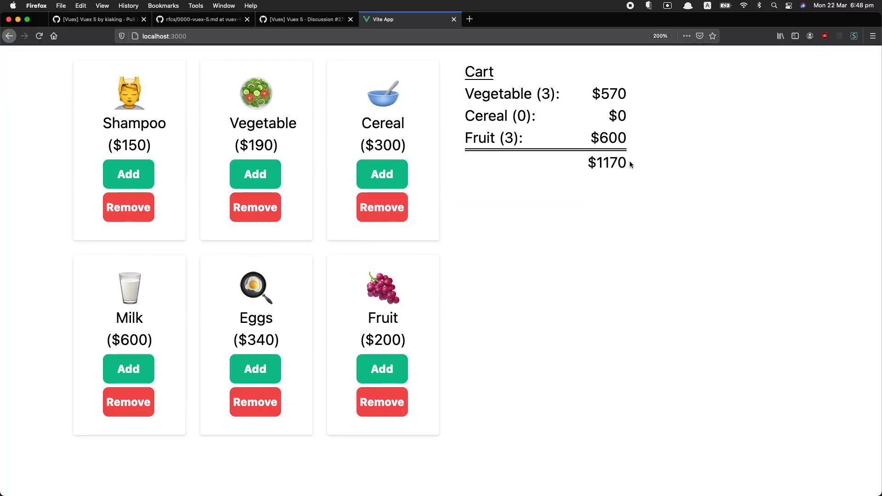
{"action": "mouse_move", "coordinate": [461, 95]}
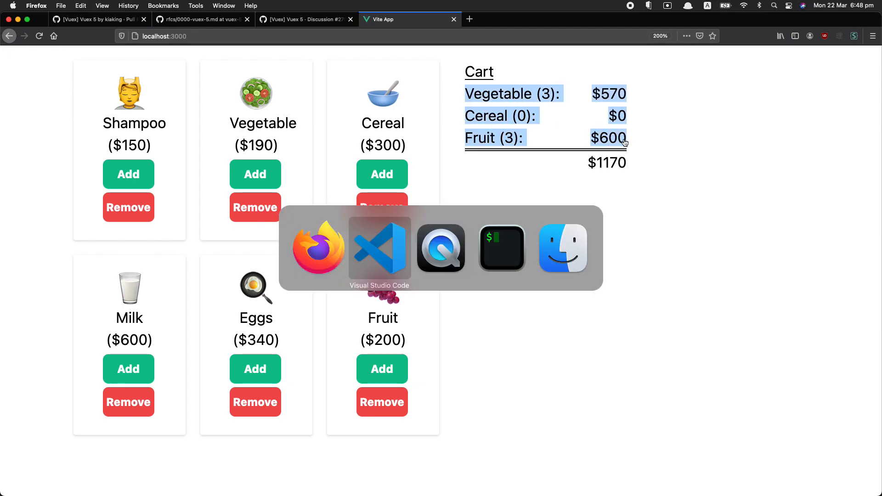
{"action": "left_click", "coordinate": [379, 247]}
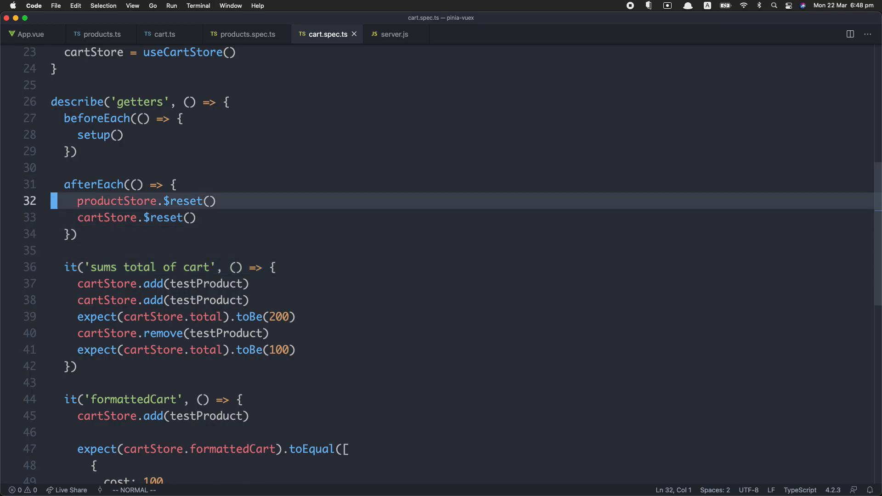
{"action": "scroll", "scroll_direction": "up", "scroll_amount": 3}
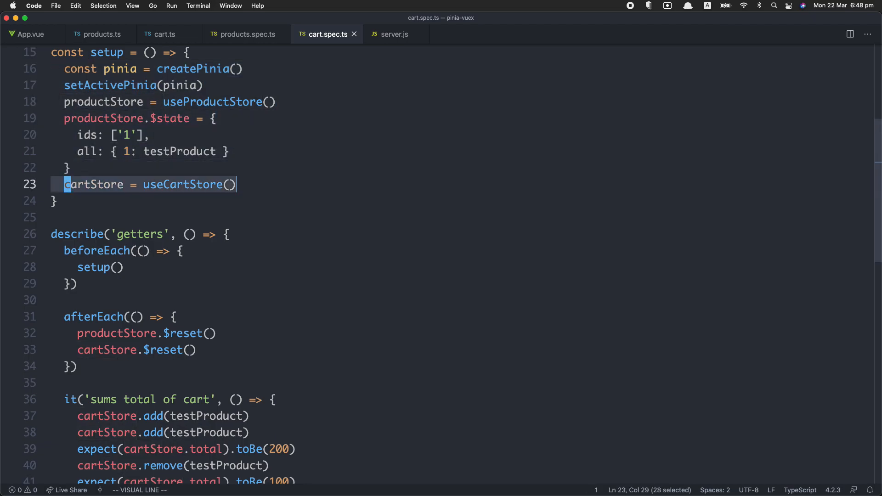
{"action": "key", "text": "Escape"}
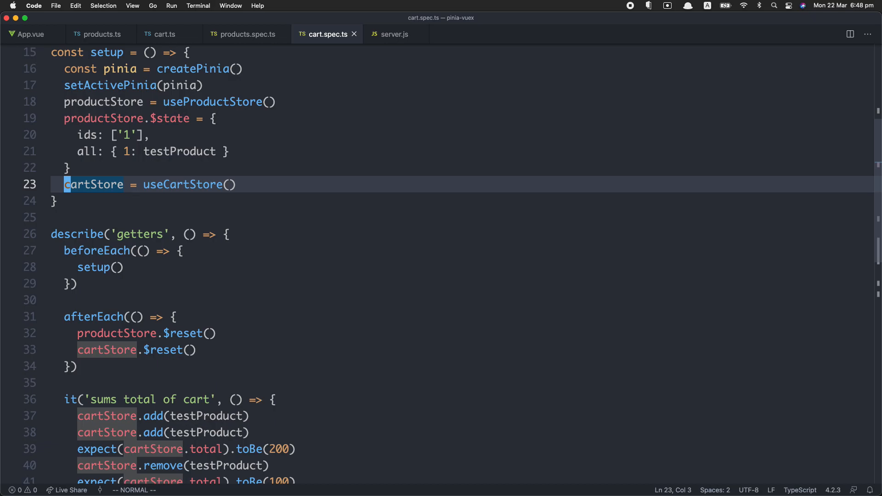
{"action": "scroll", "scroll_direction": "up", "scroll_amount": 3}
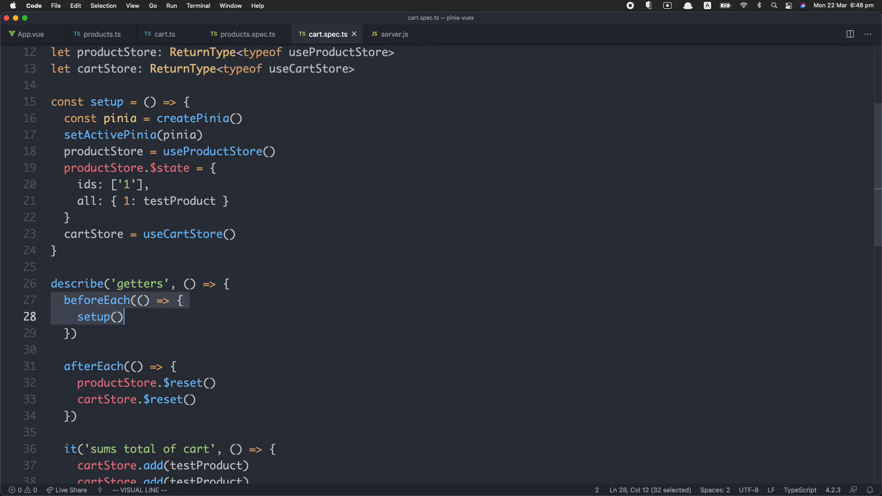
{"action": "key", "text": "Escape"}
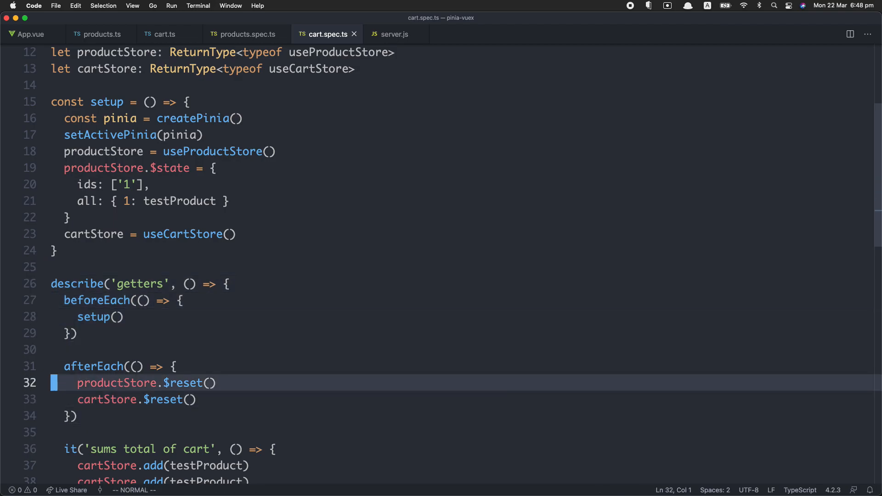
{"action": "left_click", "coordinate": [191, 383]}
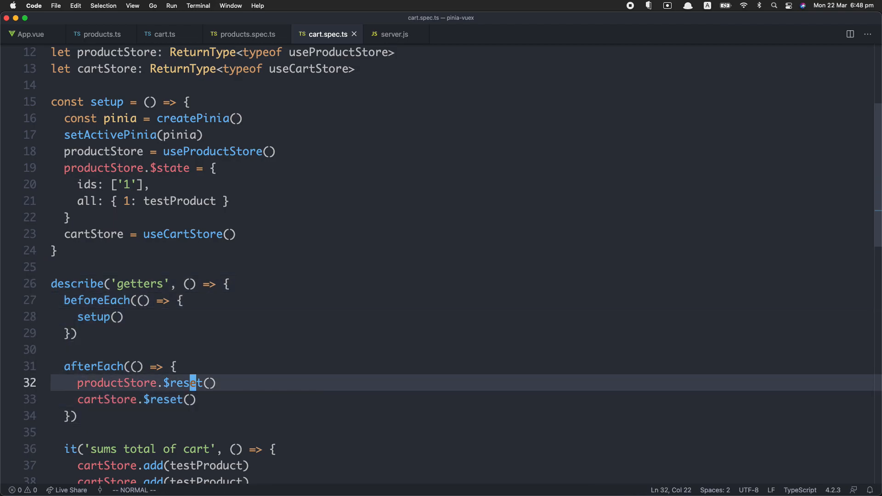
{"action": "key", "text": "v"}
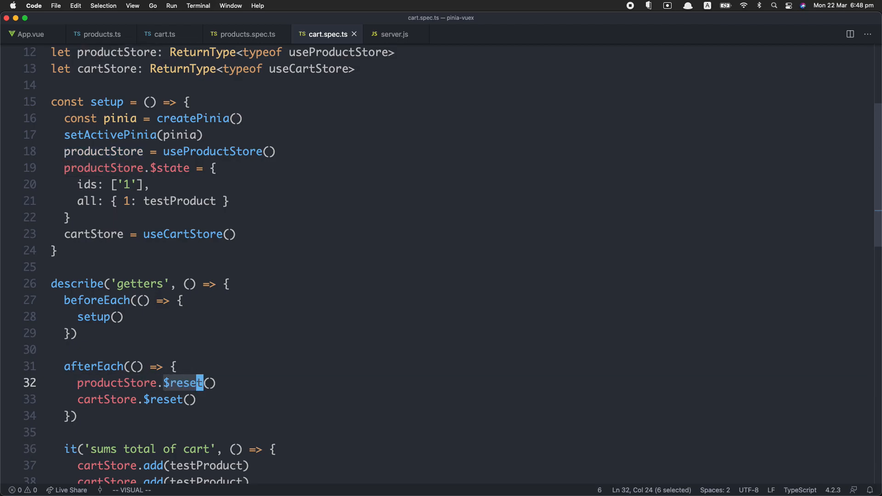
{"action": "key", "text": "Escape"}
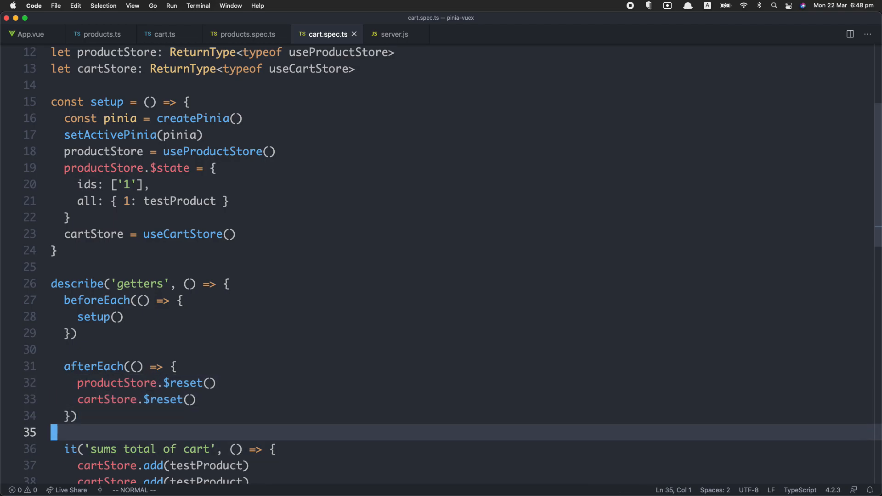
{"action": "scroll", "scroll_direction": "down", "scroll_amount": 3}
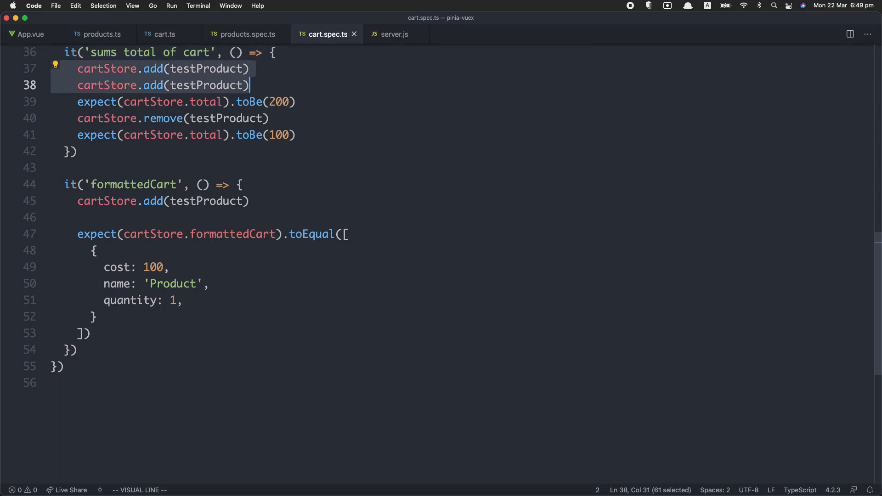
{"action": "key", "text": "Escape"}
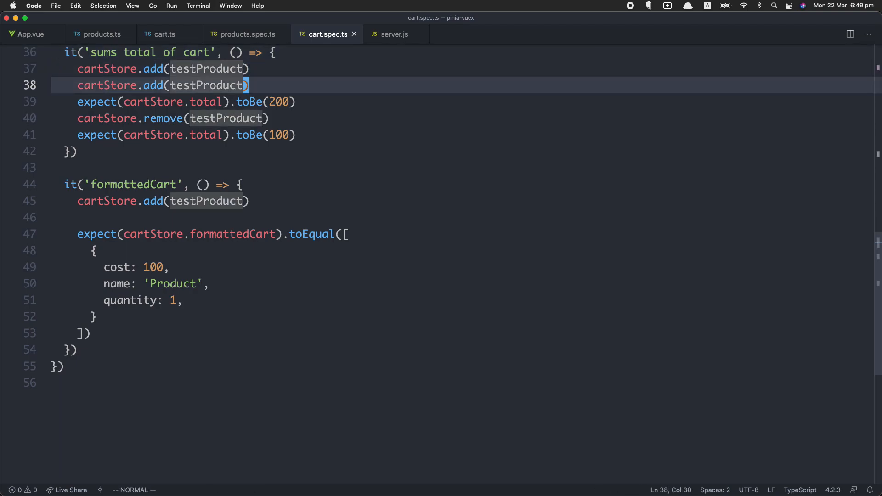
{"action": "left_click", "coordinate": [269, 102]}
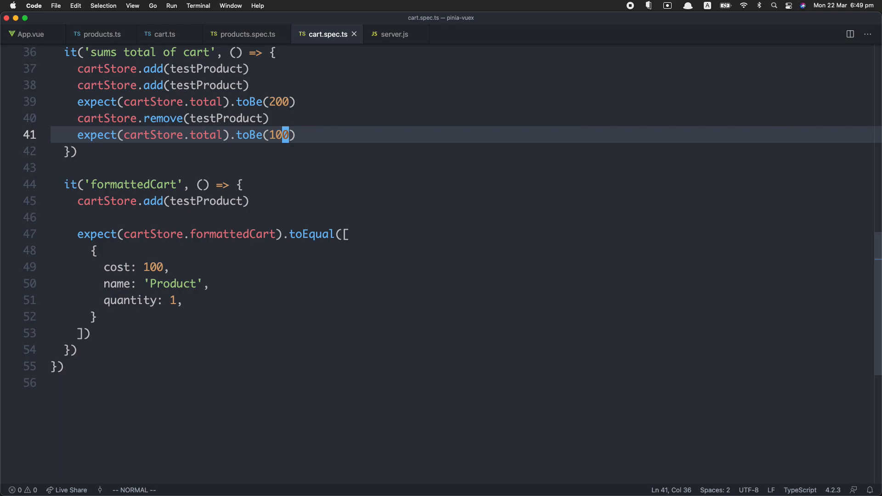
{"action": "scroll", "scroll_direction": "up", "scroll_amount": 3}
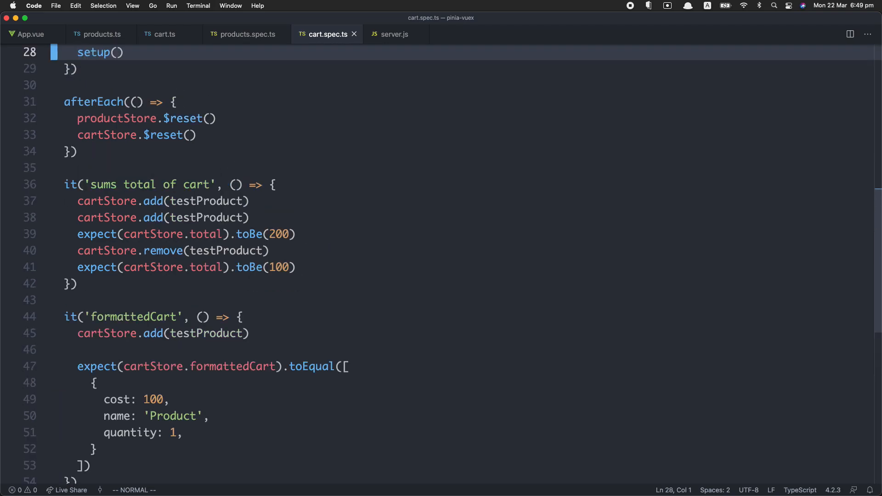
{"action": "scroll", "scroll_direction": "up", "scroll_amount": 3}
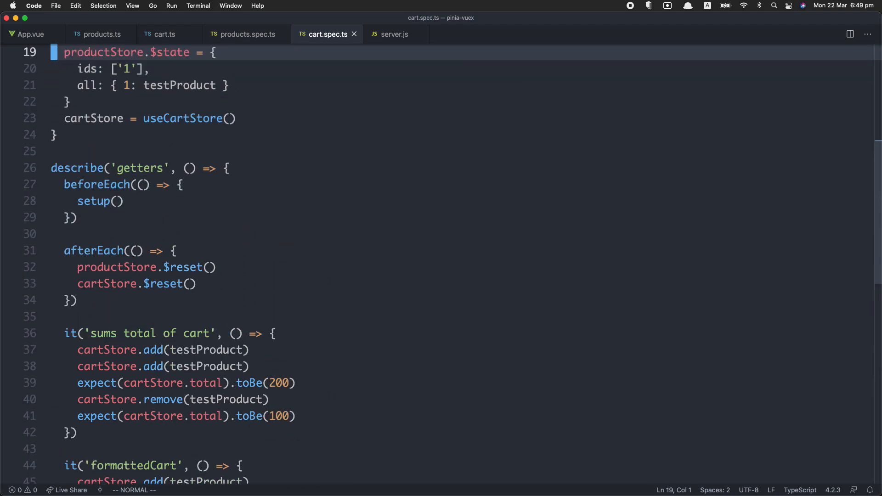
{"action": "mouse_move", "coordinate": [658, 411]}
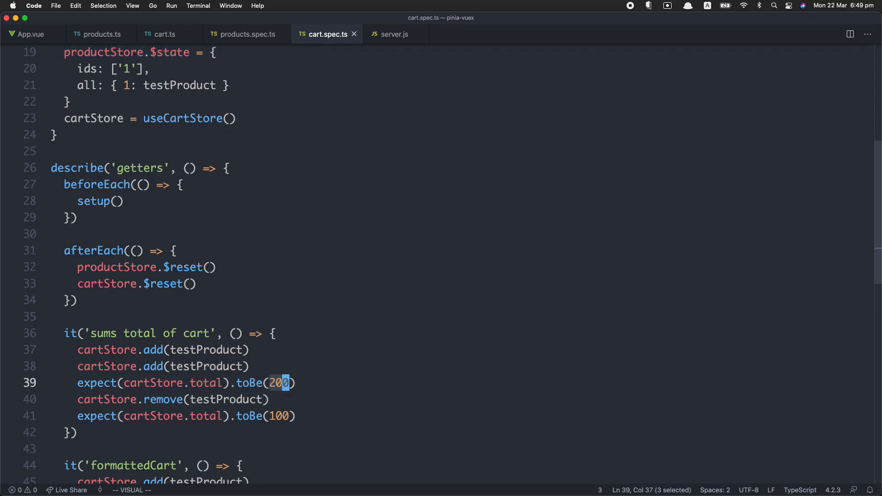
{"action": "key", "text": "Escape"}
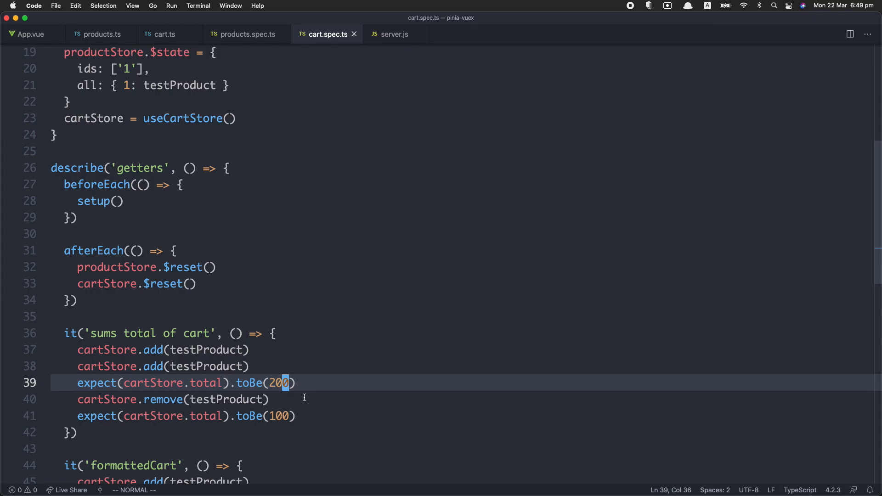
{"action": "scroll", "scroll_direction": "up", "scroll_amount": 3}
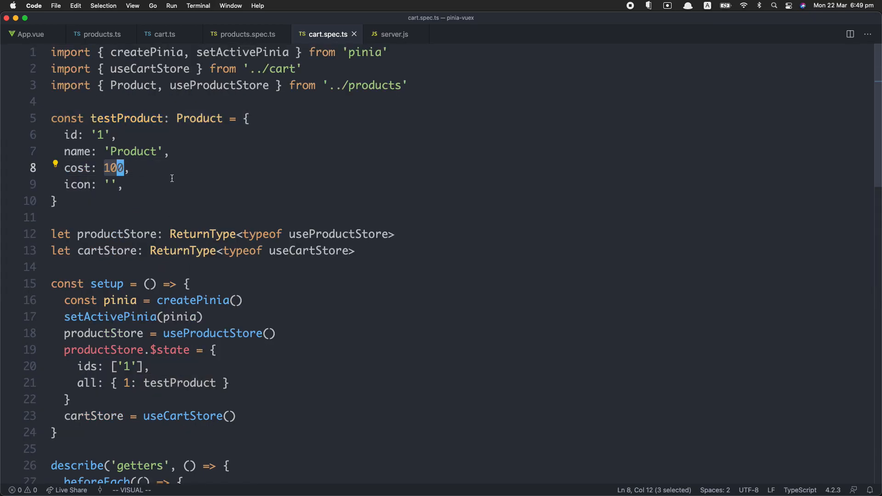
{"action": "mouse_move", "coordinate": [243, 202]}
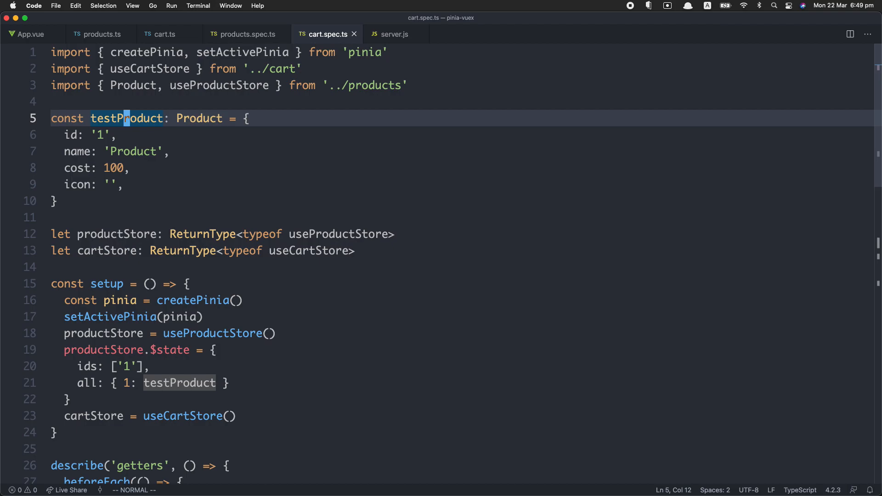
{"action": "scroll", "scroll_direction": "down", "scroll_amount": 3}
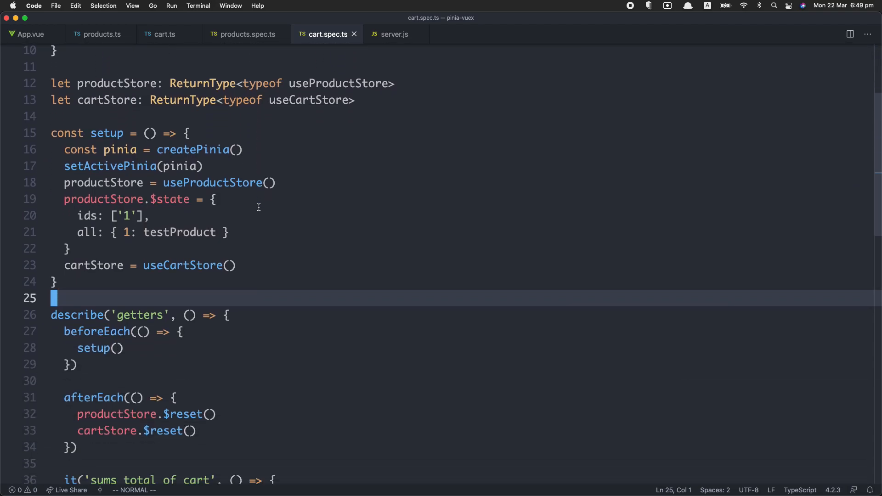
{"action": "scroll", "scroll_direction": "down", "scroll_amount": 3}
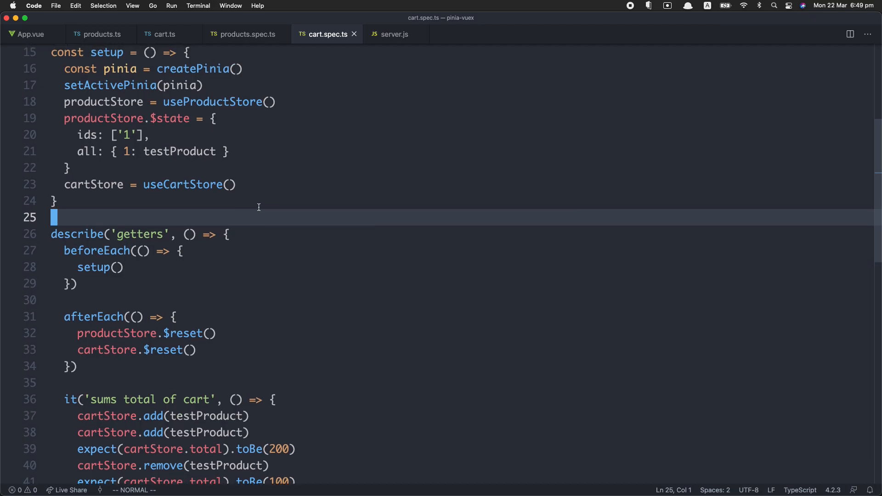
{"action": "scroll", "scroll_direction": "down", "scroll_amount": 3}
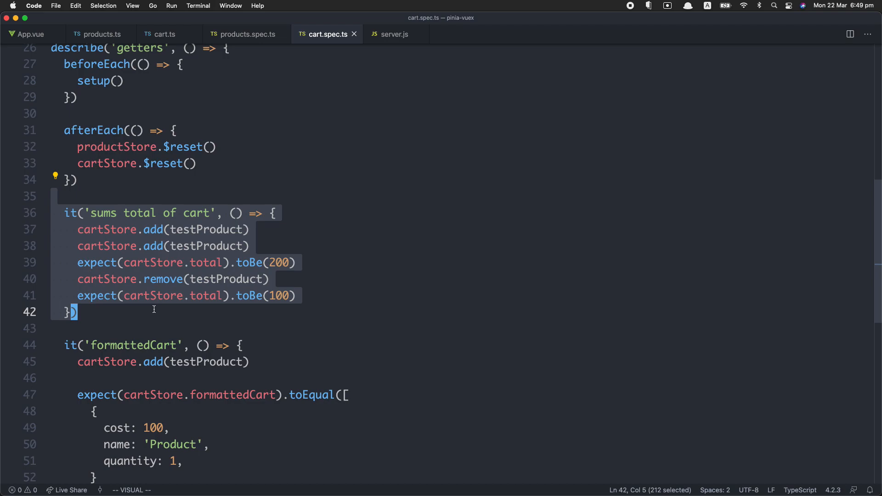
{"action": "key", "text": "Escape"}
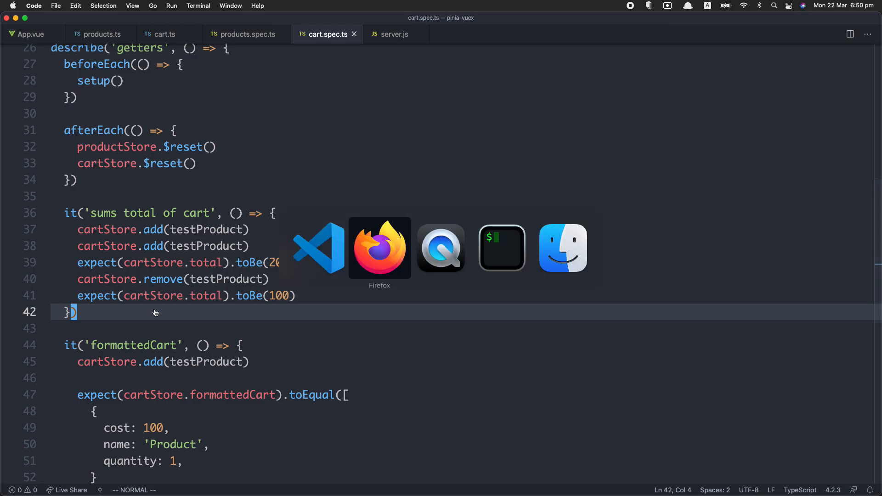
- Scroll the Vuex 5 discussion up to the testing comment, then clear the highlighted cart text in the Vite App
{"action": "left_click", "coordinate": [379, 247]}
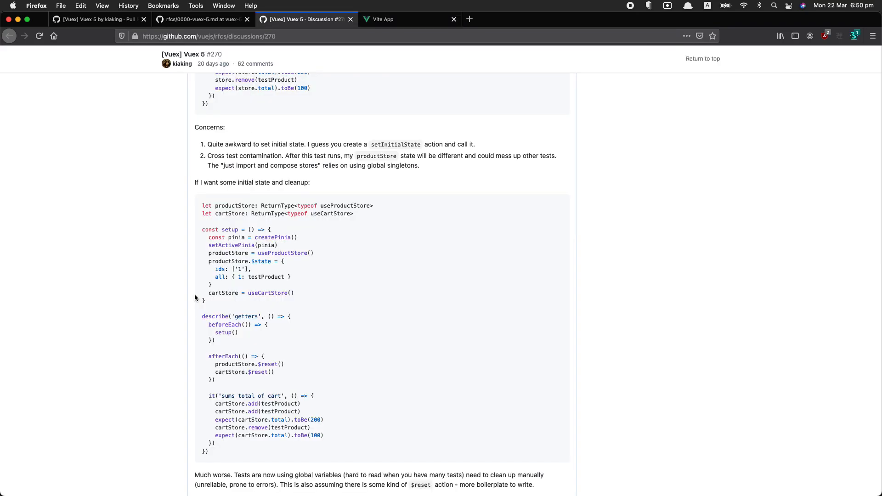
{"action": "scroll", "scroll_direction": "up", "scroll_amount": 3}
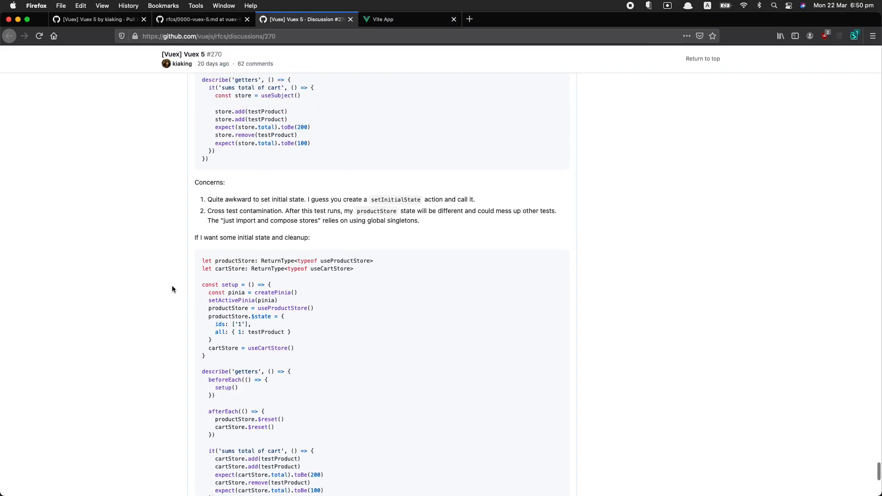
{"action": "scroll", "scroll_direction": "up", "scroll_amount": 3}
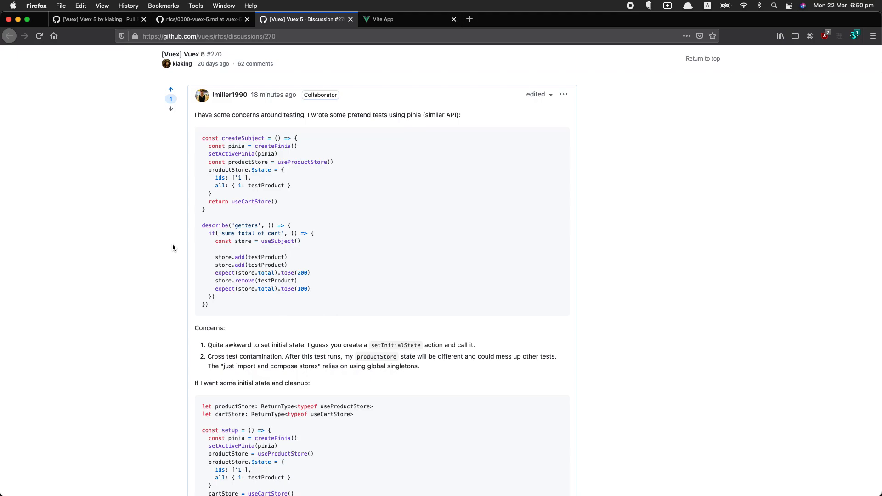
{"action": "mouse_move", "coordinate": [202, 142]}
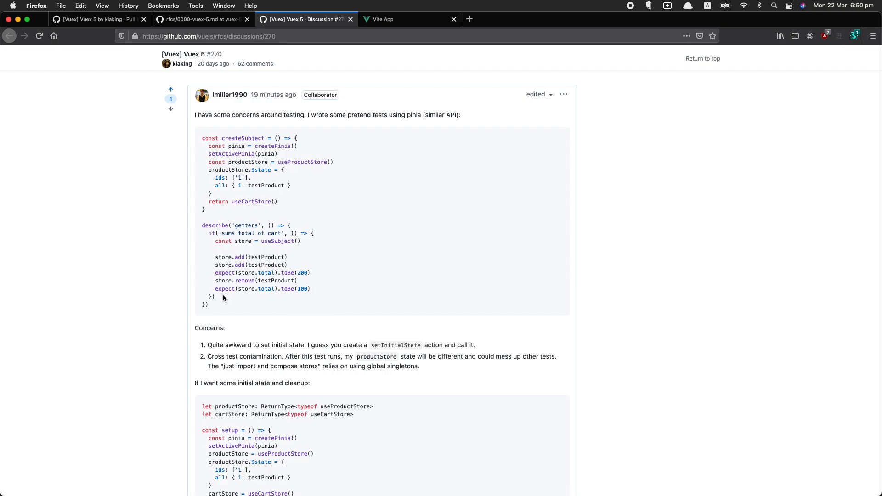
{"action": "mouse_move", "coordinate": [228, 297]}
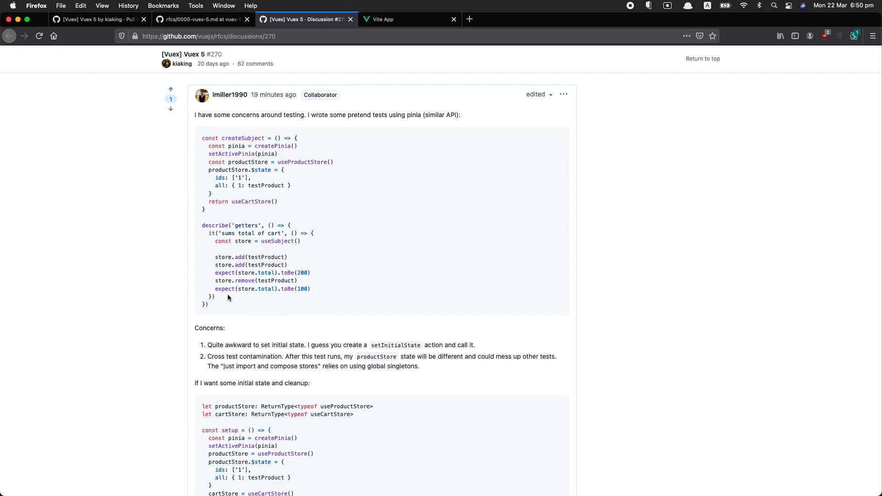
{"action": "mouse_move", "coordinate": [248, 299]}
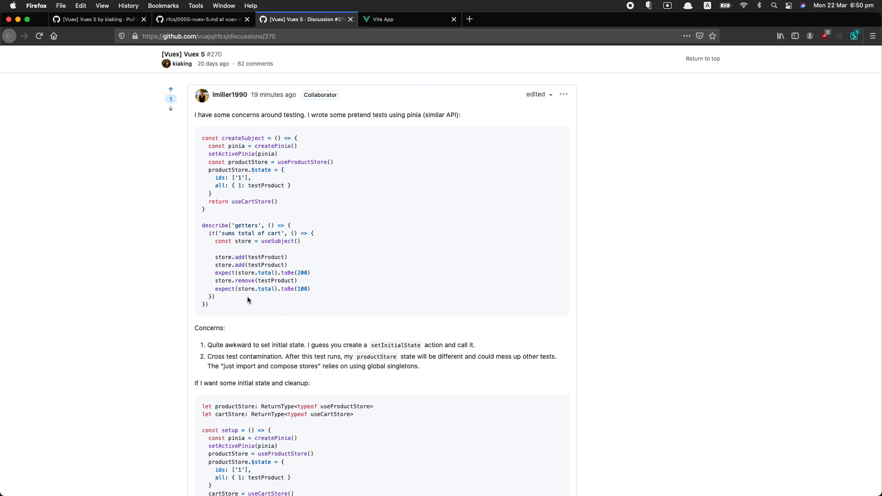
{"action": "mouse_move", "coordinate": [304, 263]}
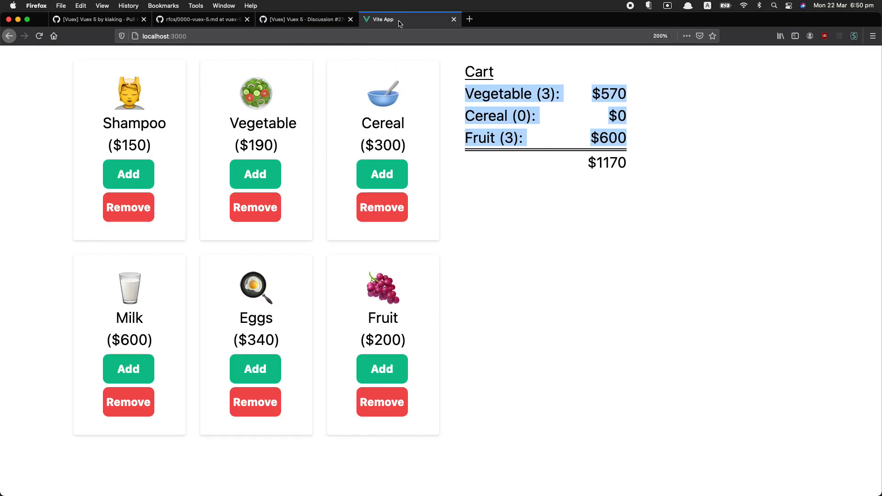
{"action": "left_click", "coordinate": [381, 174]}
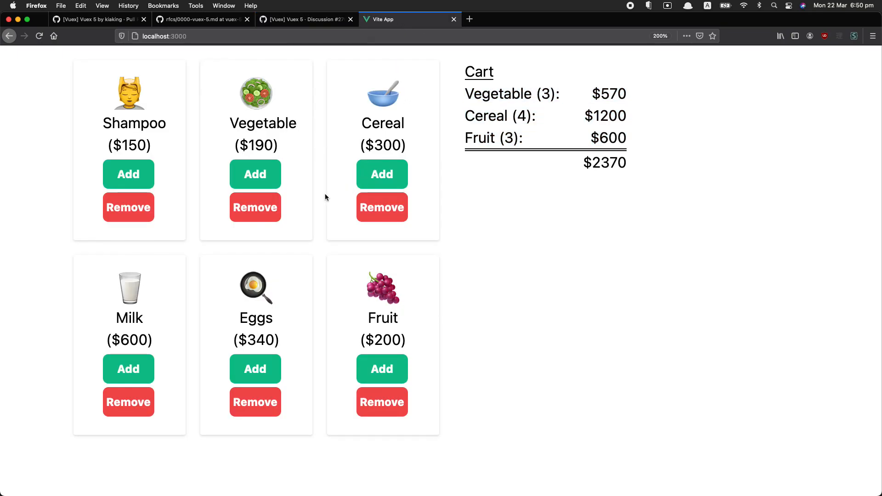
{"action": "mouse_move", "coordinate": [269, 135]}
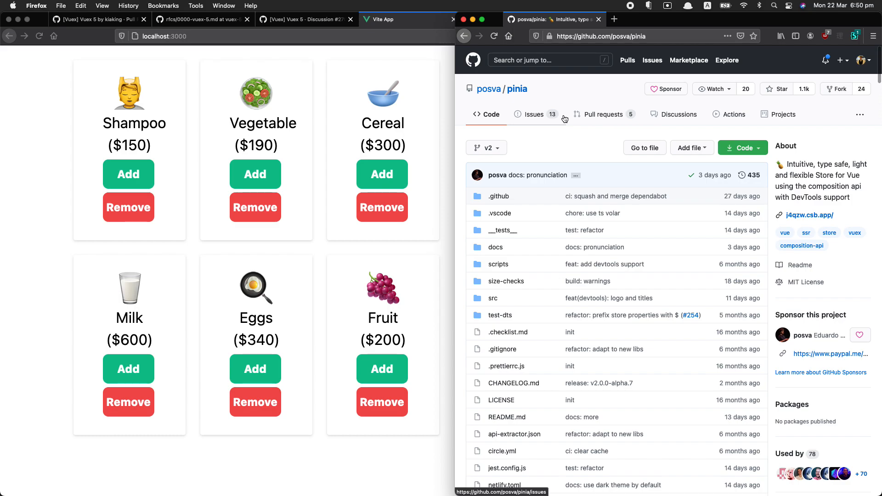
{"action": "mouse_move", "coordinate": [560, 118]}
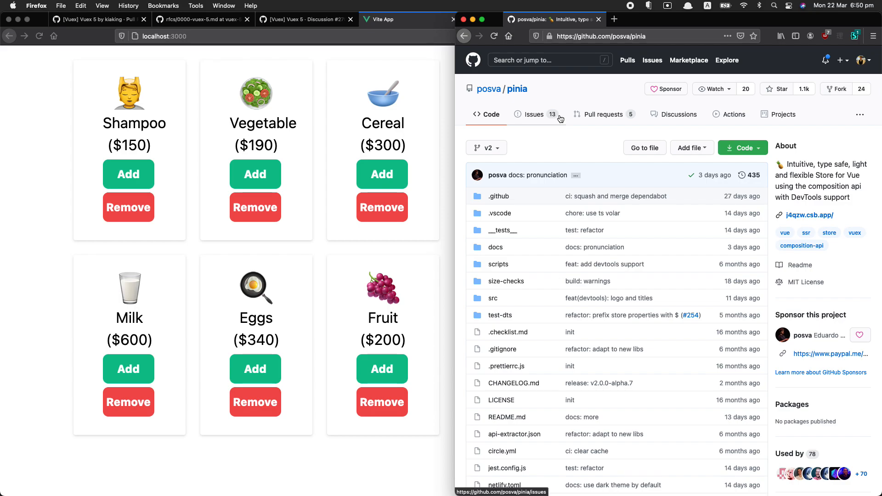
{"action": "mouse_move", "coordinate": [559, 147]}
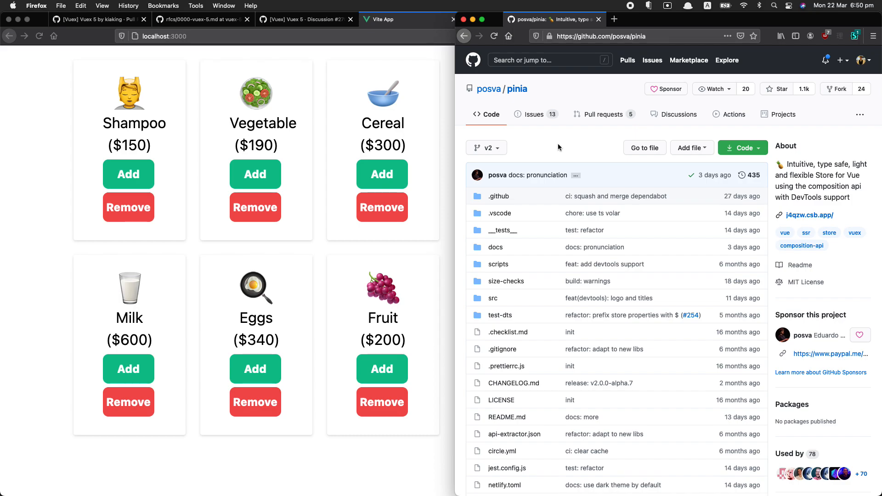